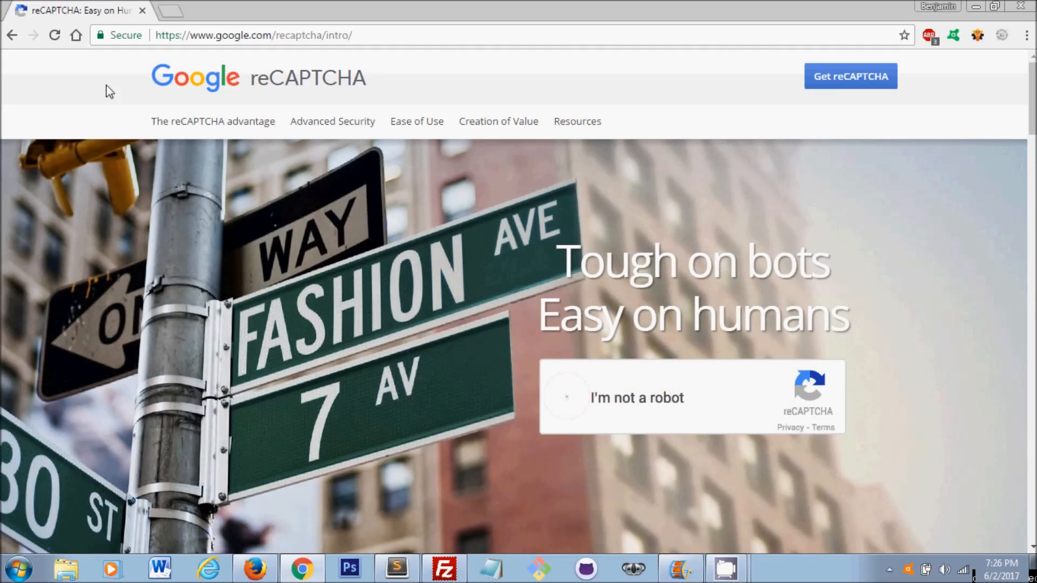
Click repeatedly at the same spot on the Making Spider Sense page.
click(567, 397)
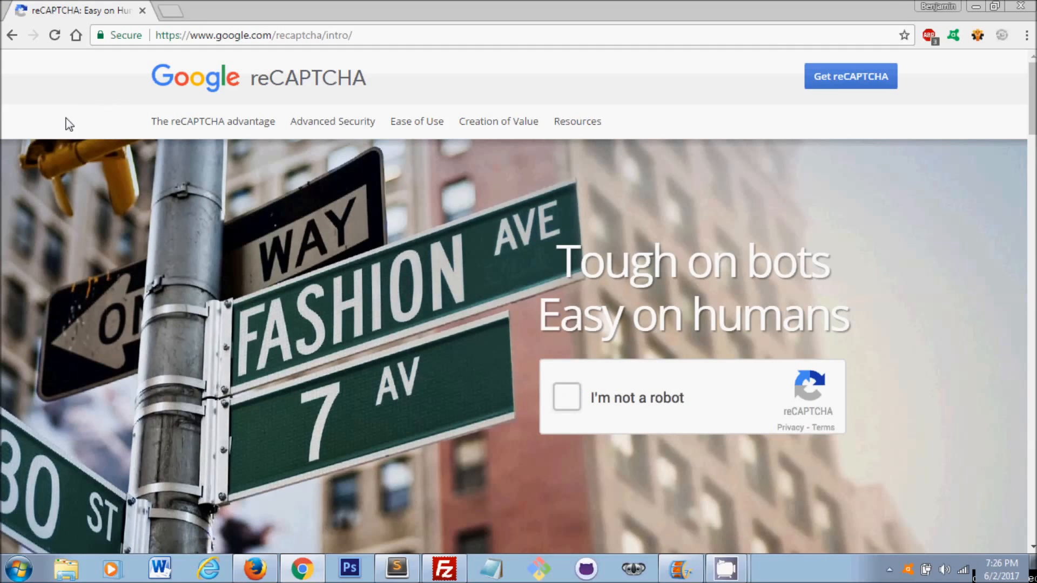
click(566, 397)
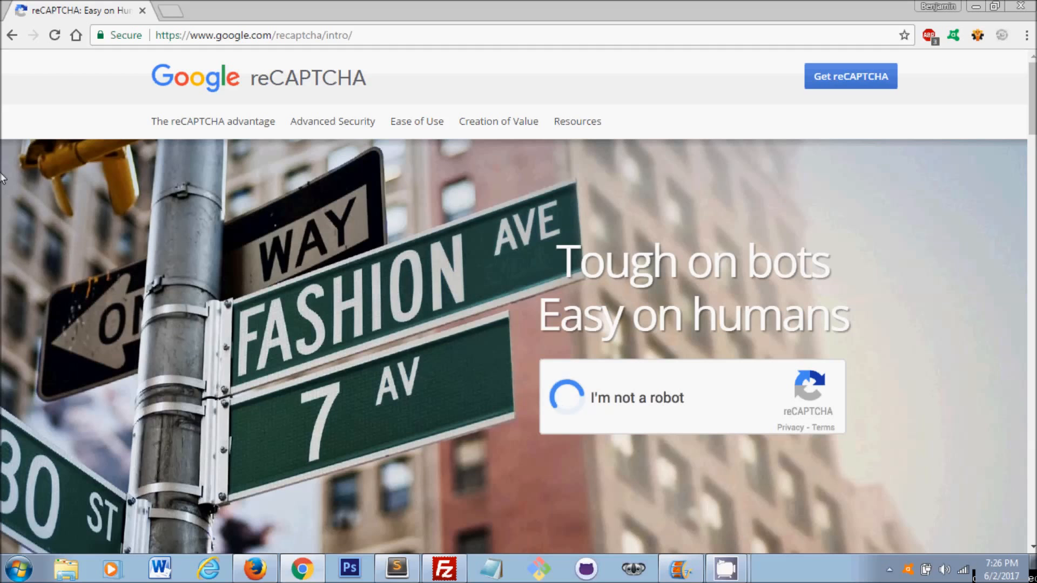
click(566, 397)
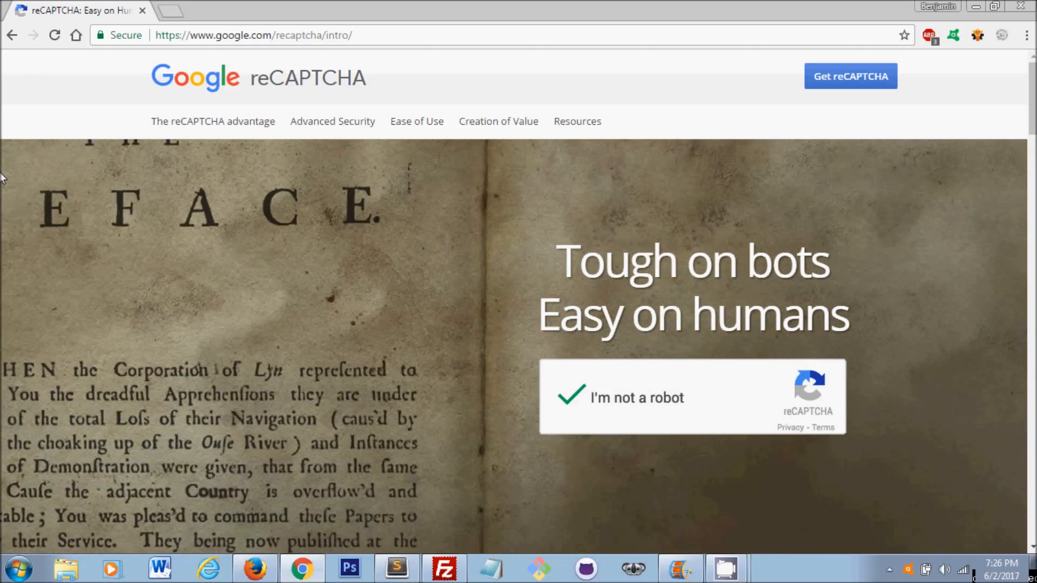
click(568, 398)
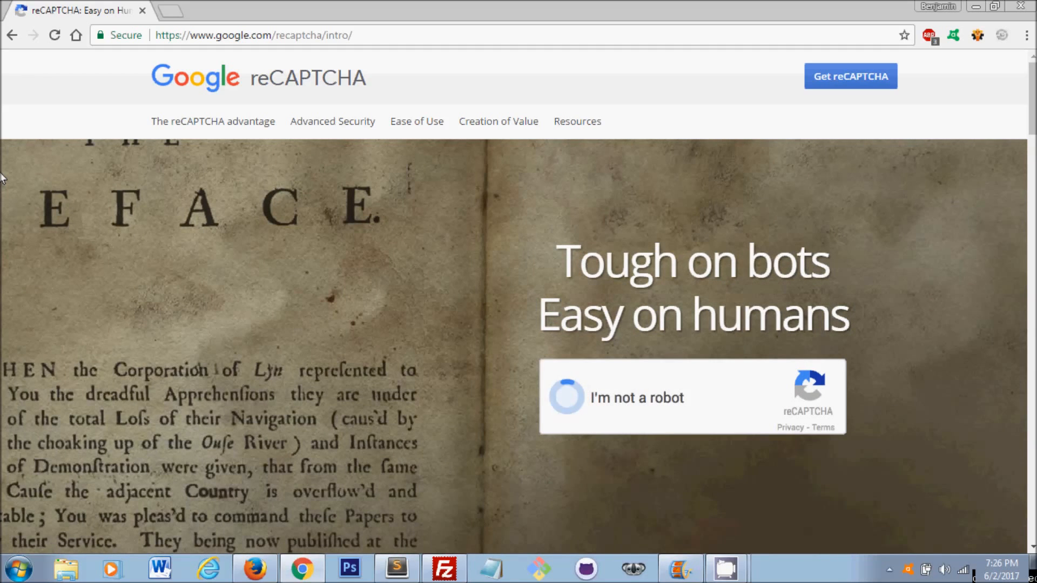
click(567, 397)
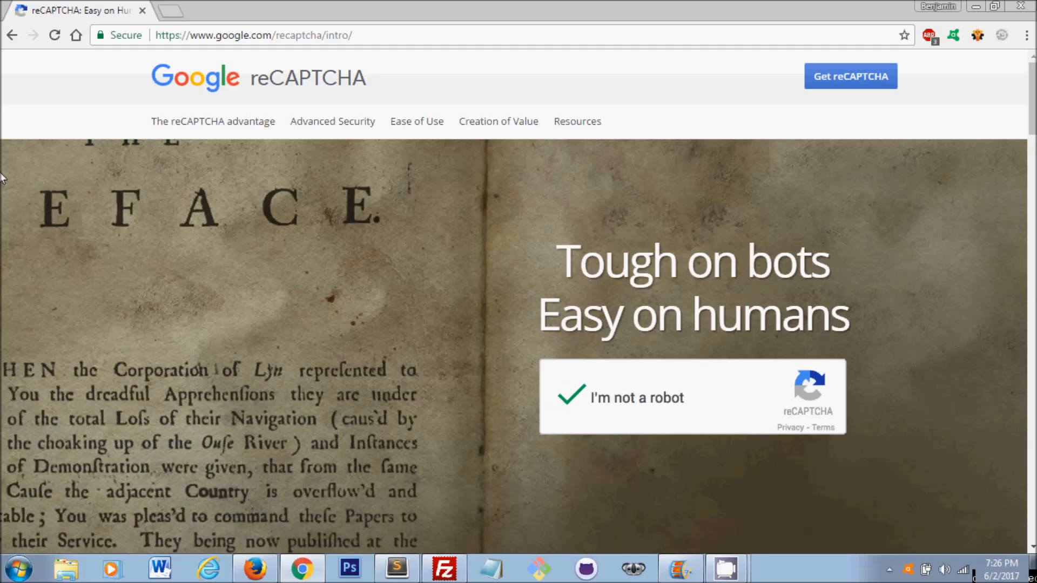
click(567, 397)
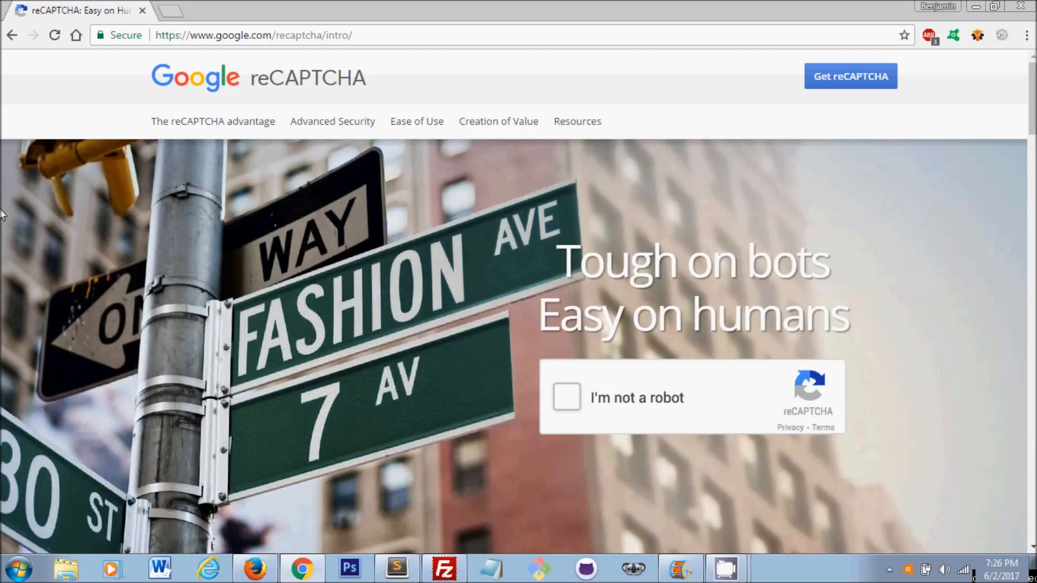
click(566, 398)
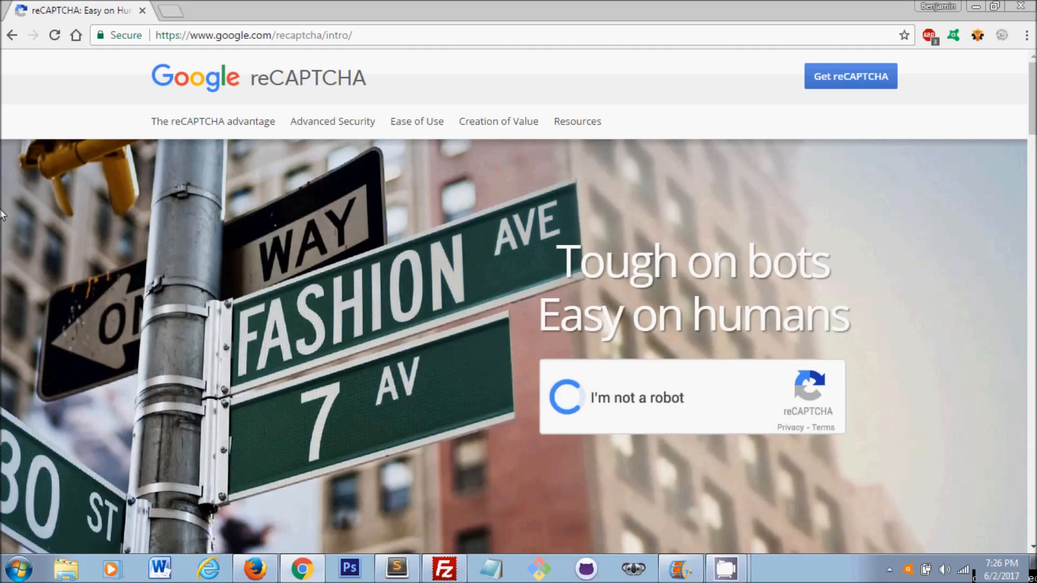
click(566, 398)
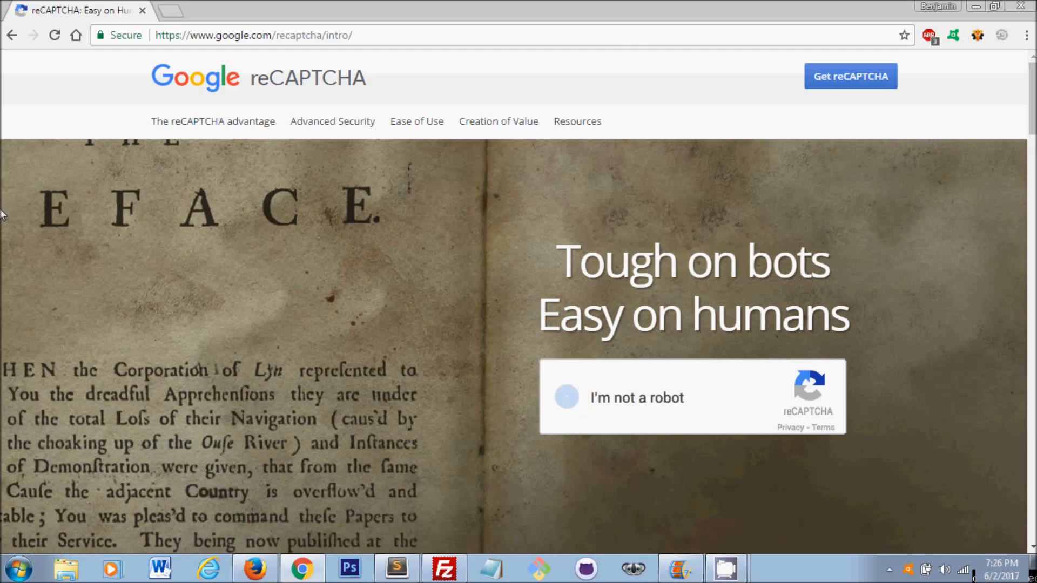
click(567, 398)
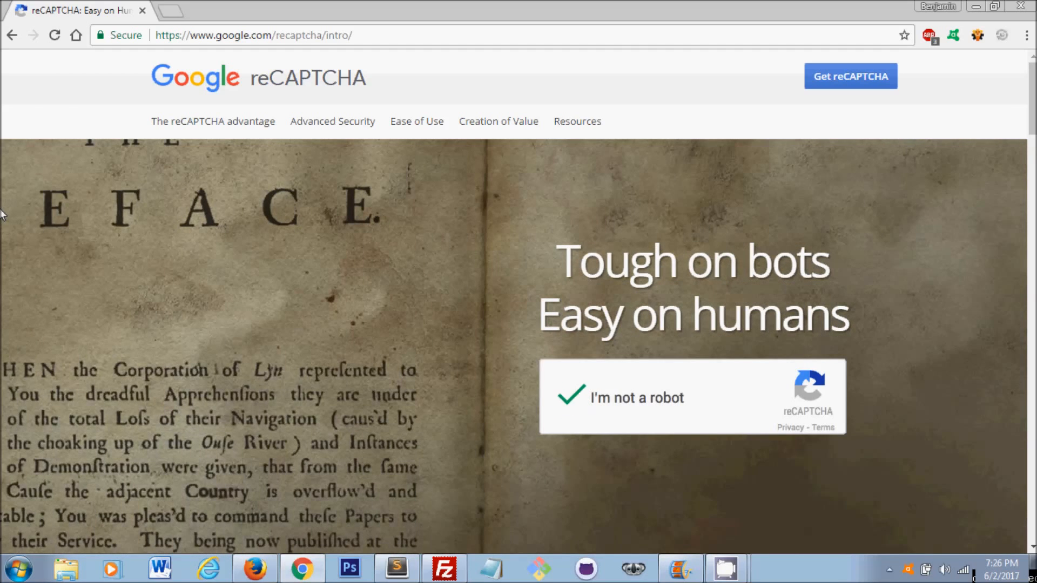
click(566, 397)
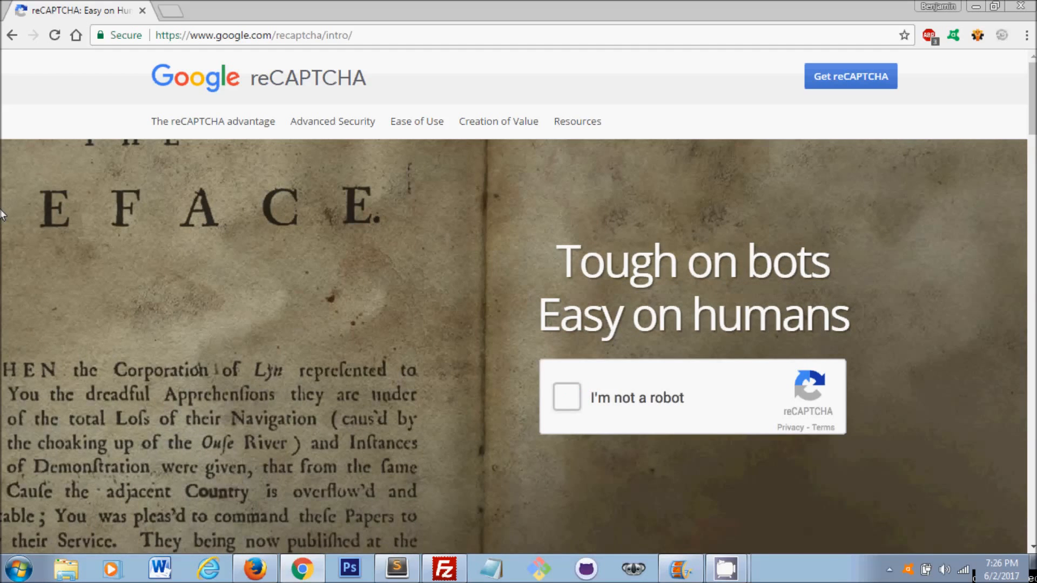
click(566, 397)
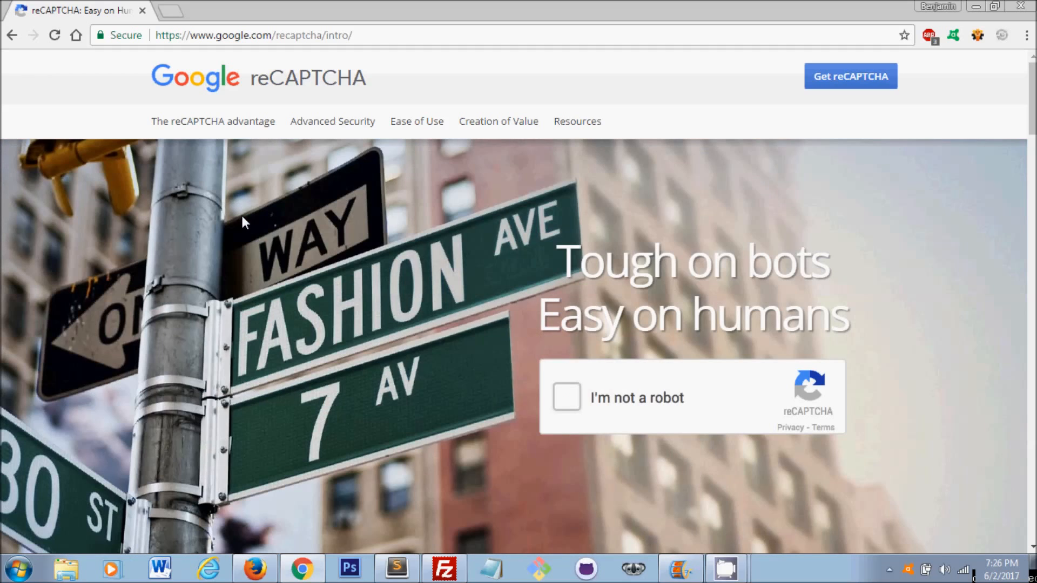
click(567, 397)
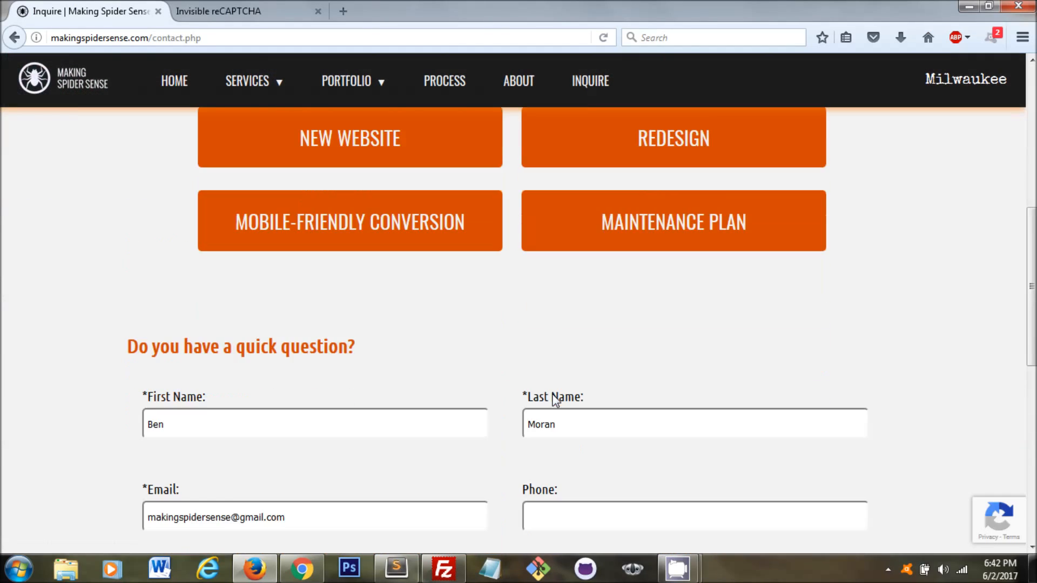
Scroll to the 'Do you have a quick question?' form and submit the reCAPTCHA inquiry.
scroll(down, 3)
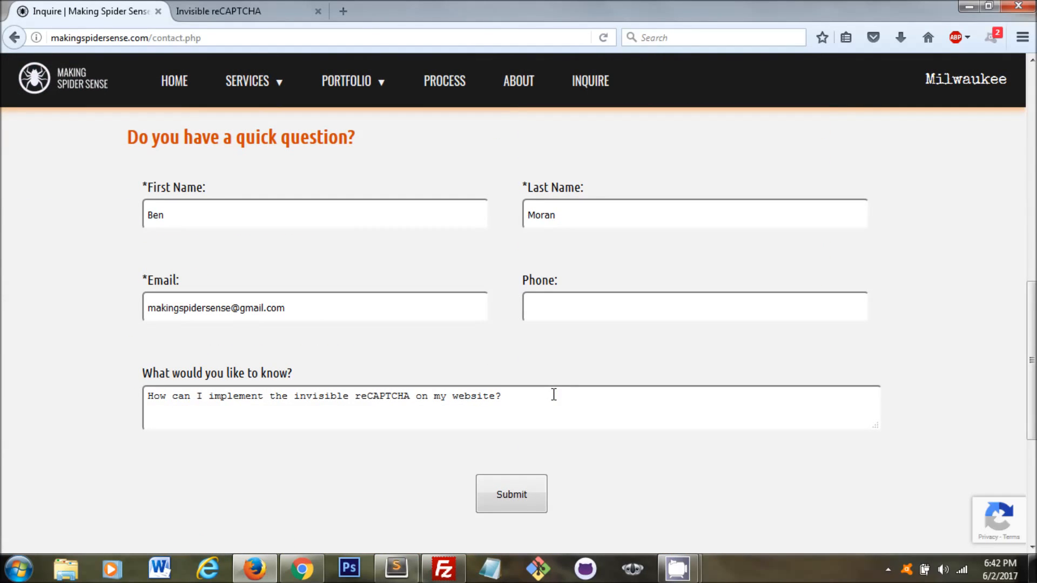
mouse_move(904, 501)
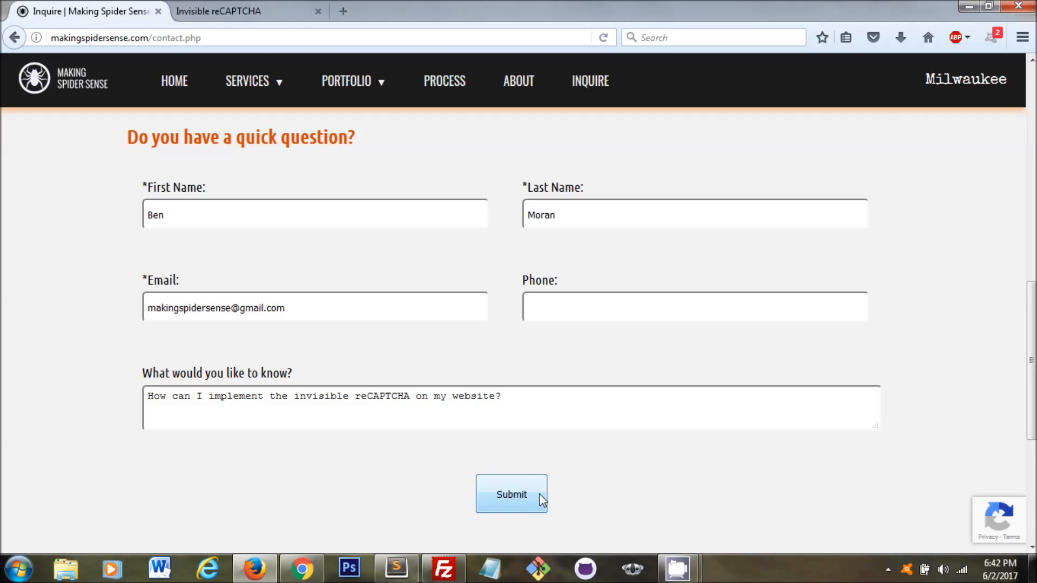
click(511, 494)
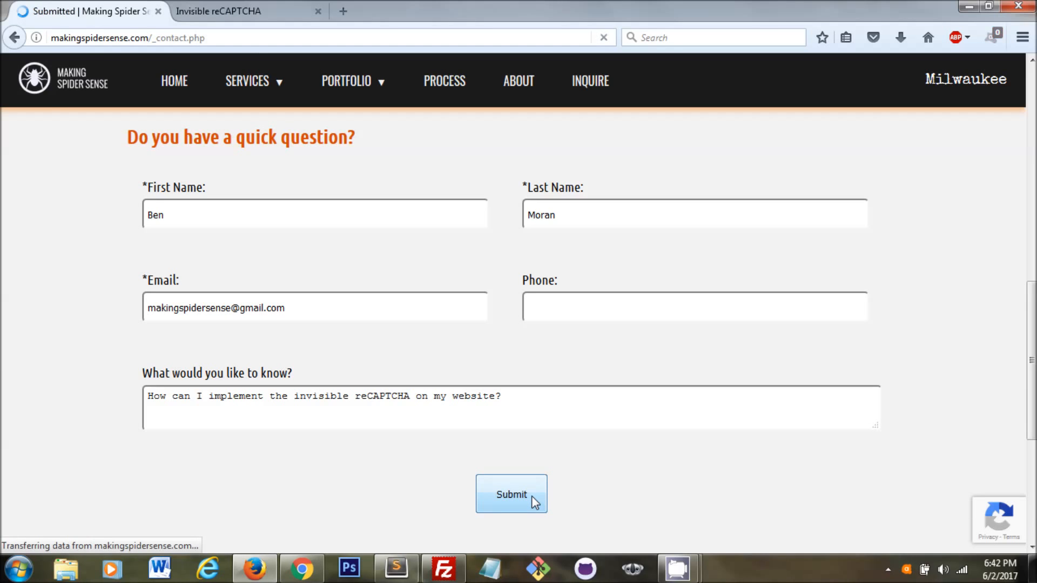
click(510, 494)
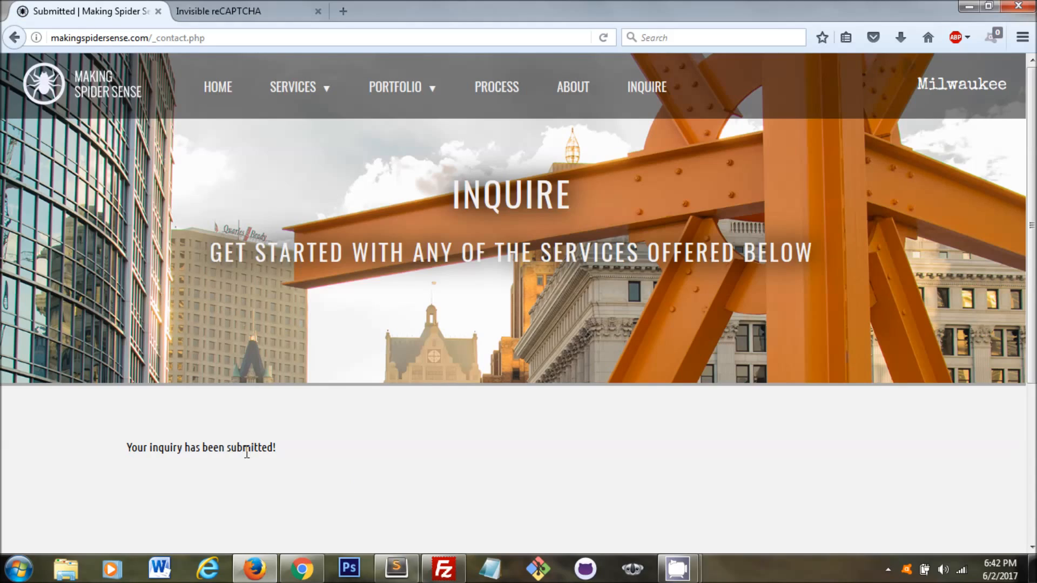
mouse_move(451, 460)
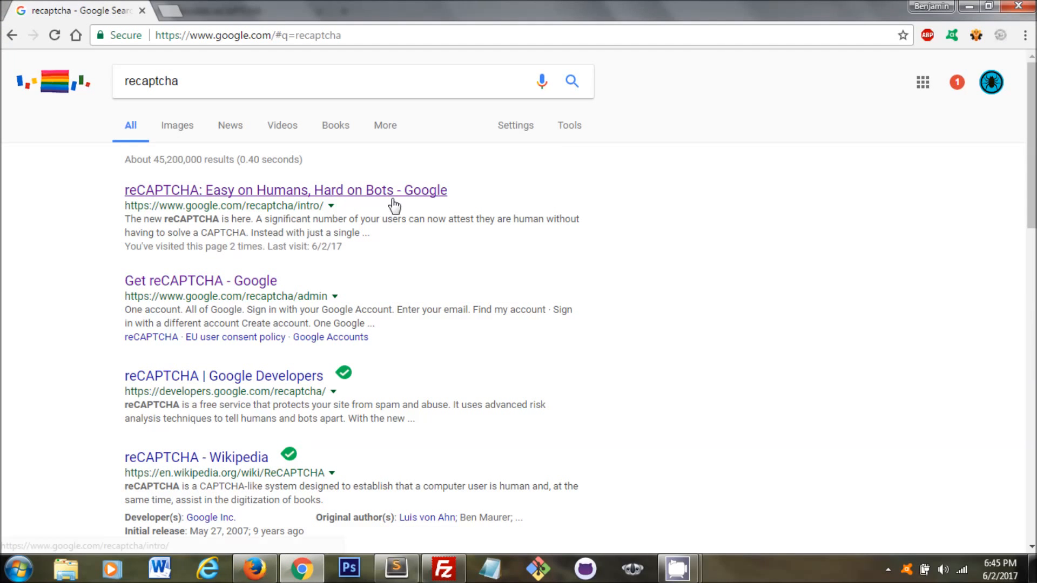
Open the reCAPTCHA intro page from the results and go to site key management.
click(286, 190)
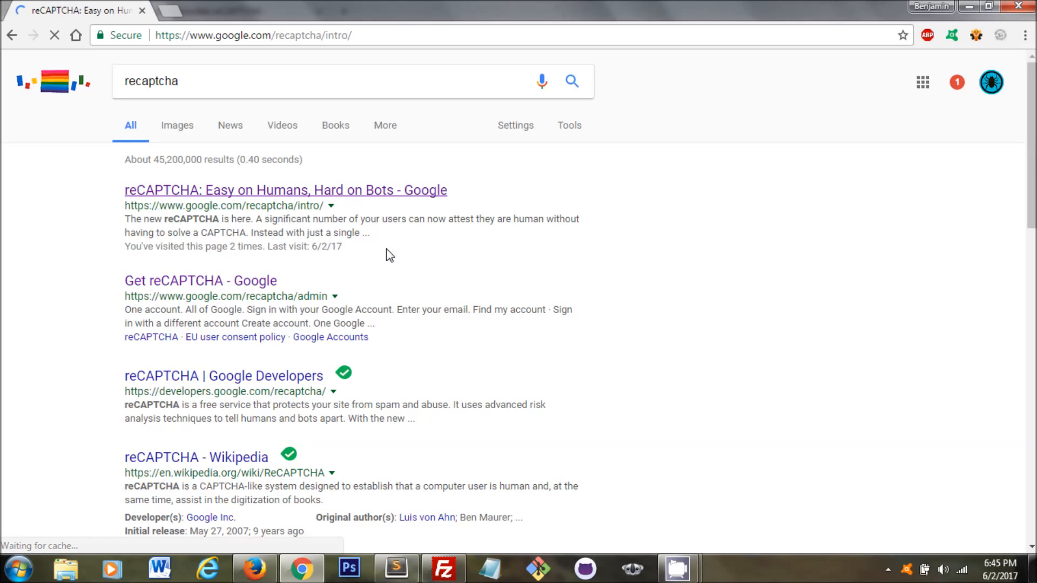
click(286, 191)
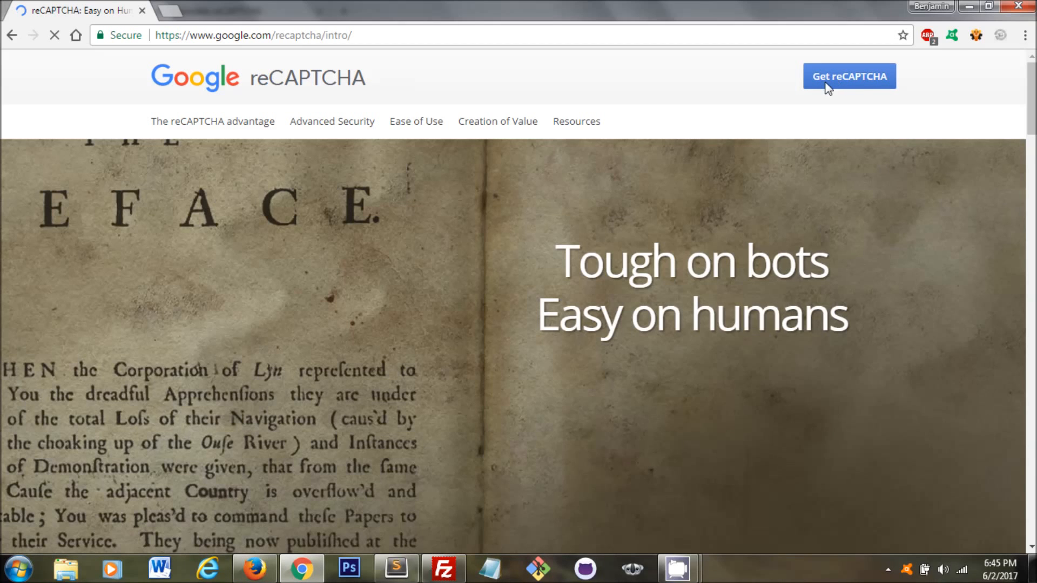
click(849, 76)
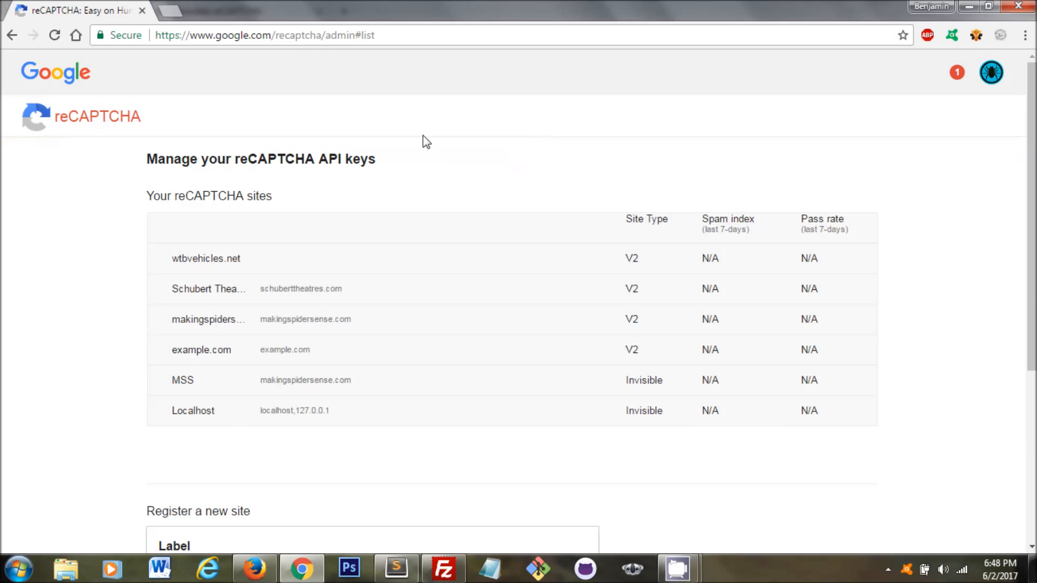
mouse_move(103, 230)
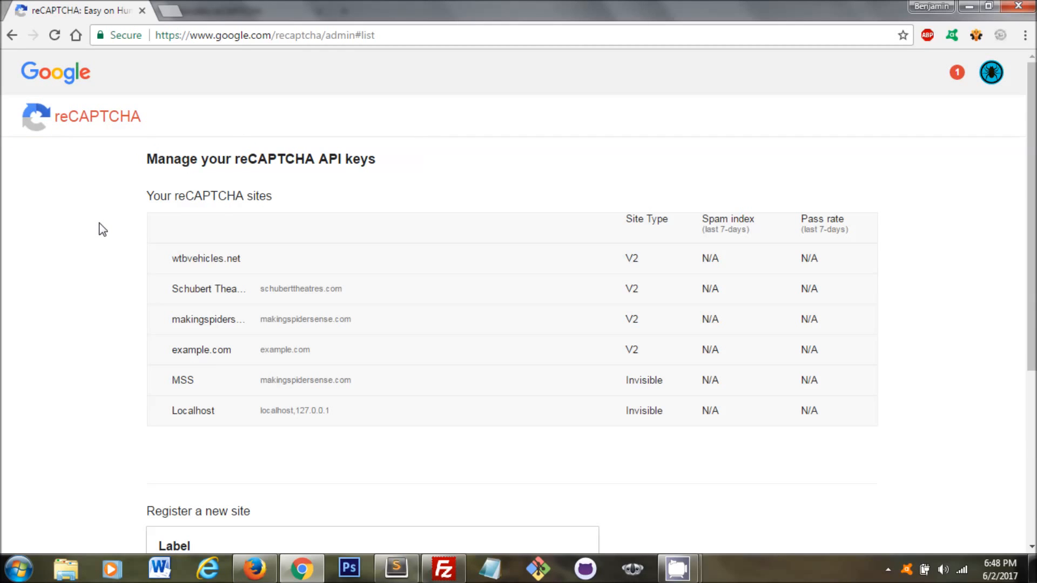
scroll(down, 3)
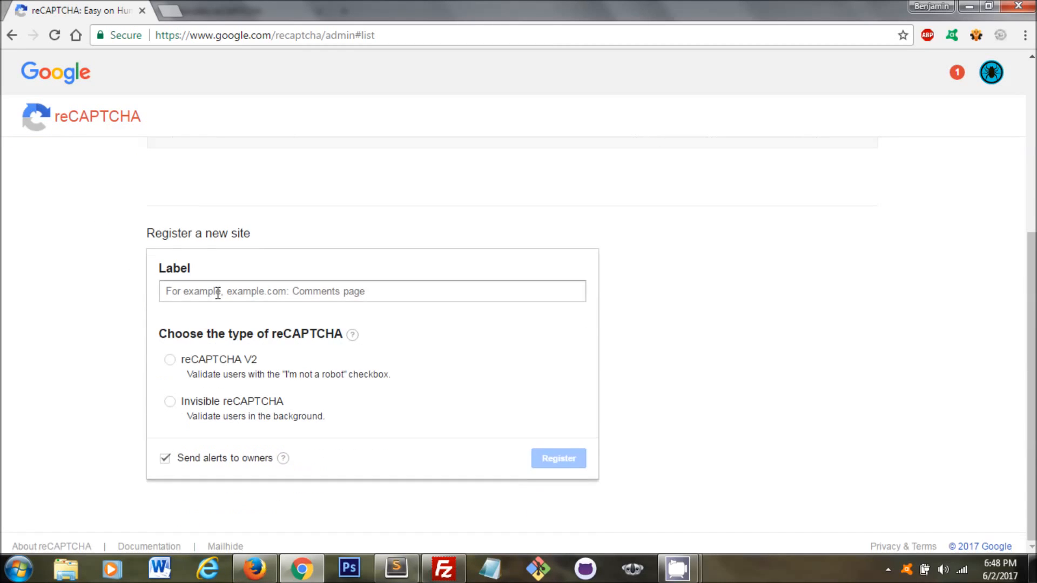
Label the new site 'Example', choose Invisible reCAPTCHA, and enter domain example.com.
click(372, 291)
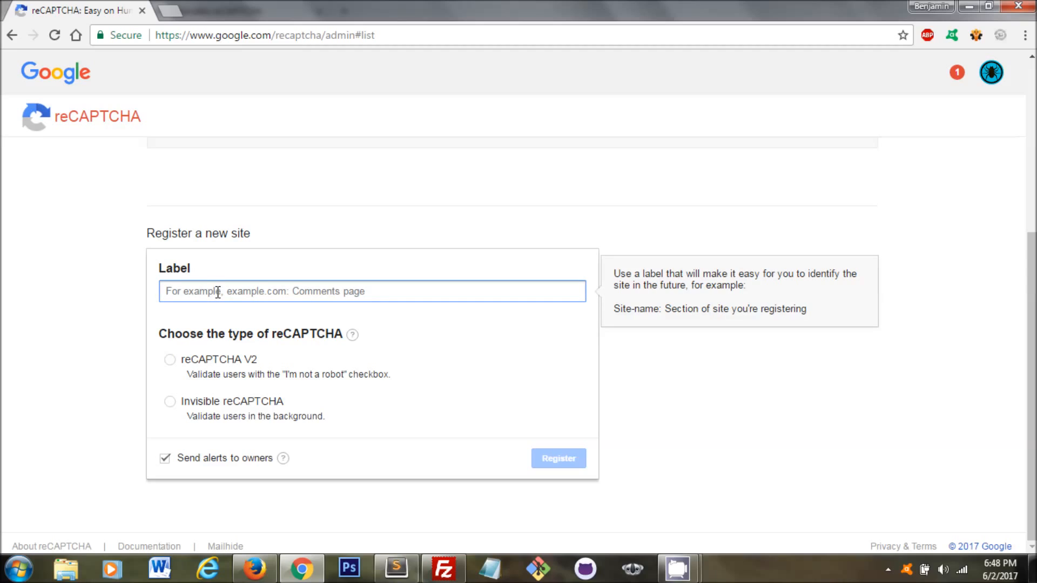
mouse_move(157, 289)
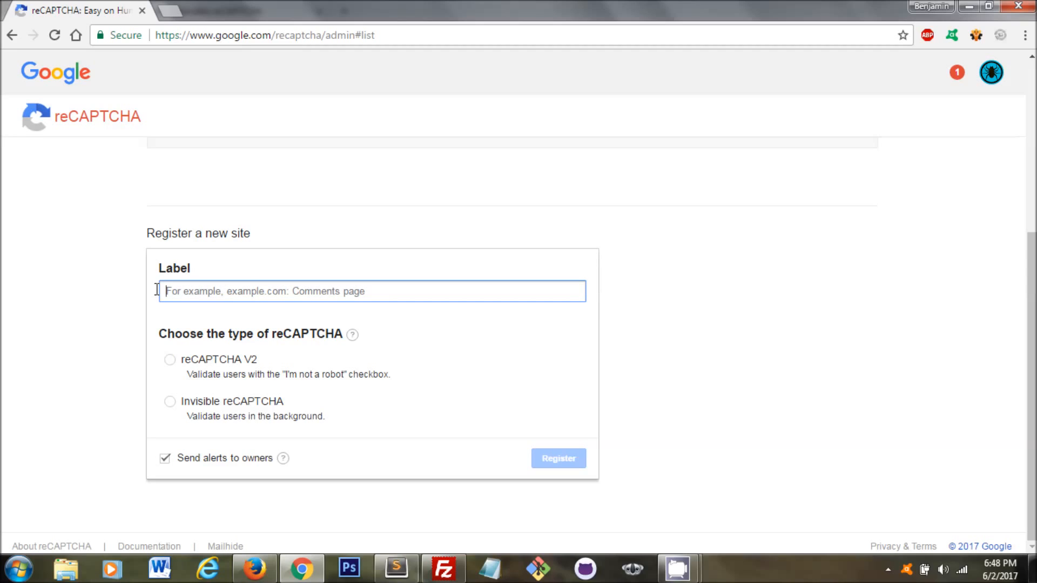
text(Example)
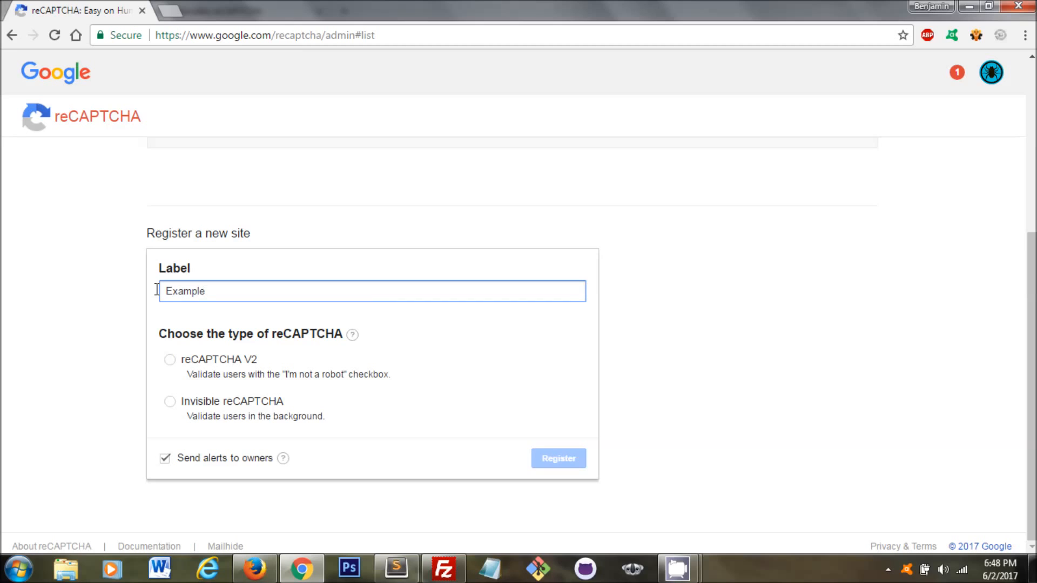
click(170, 402)
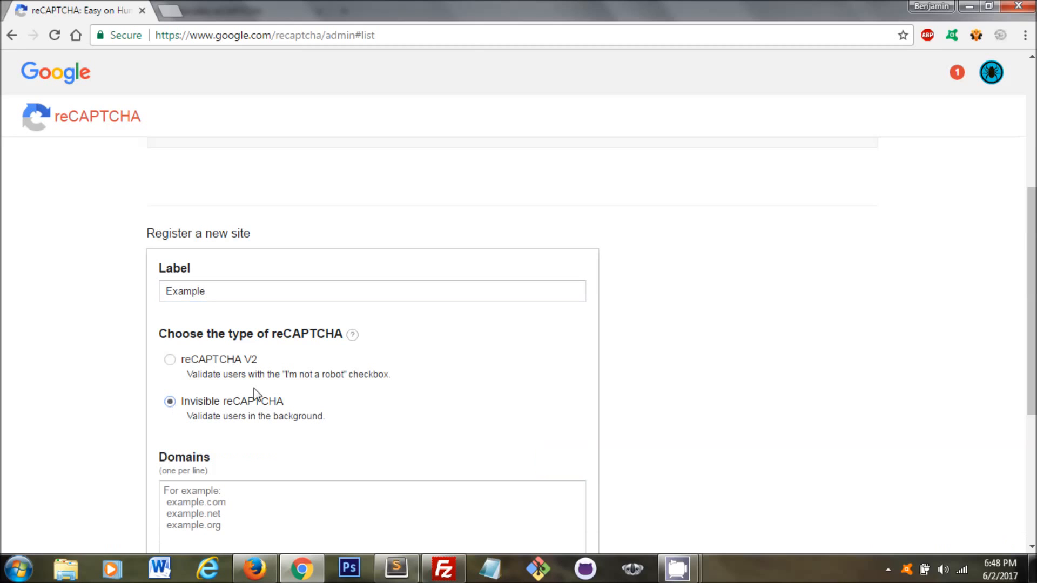
scroll(down, 3)
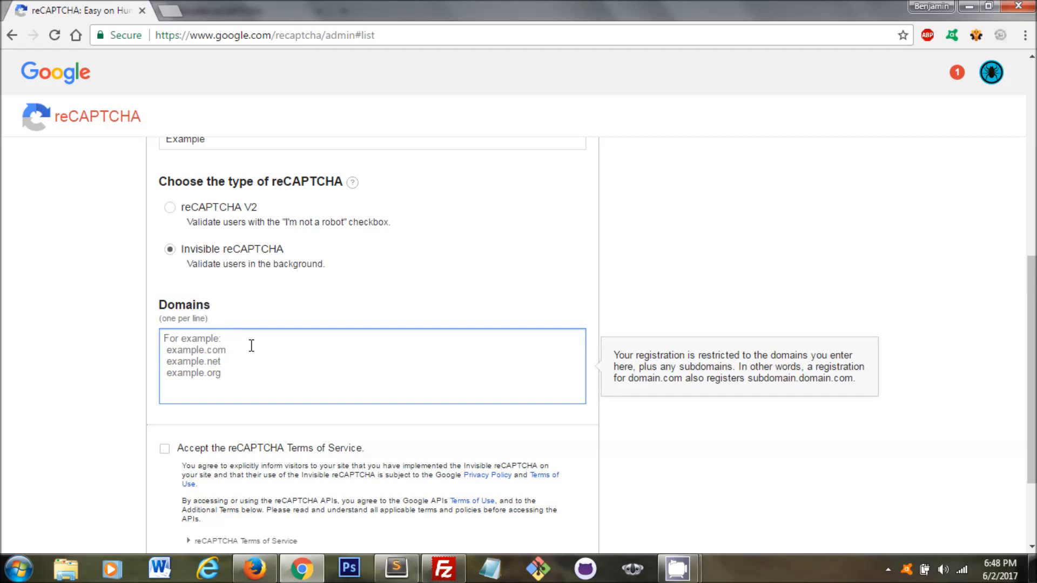
text(example)
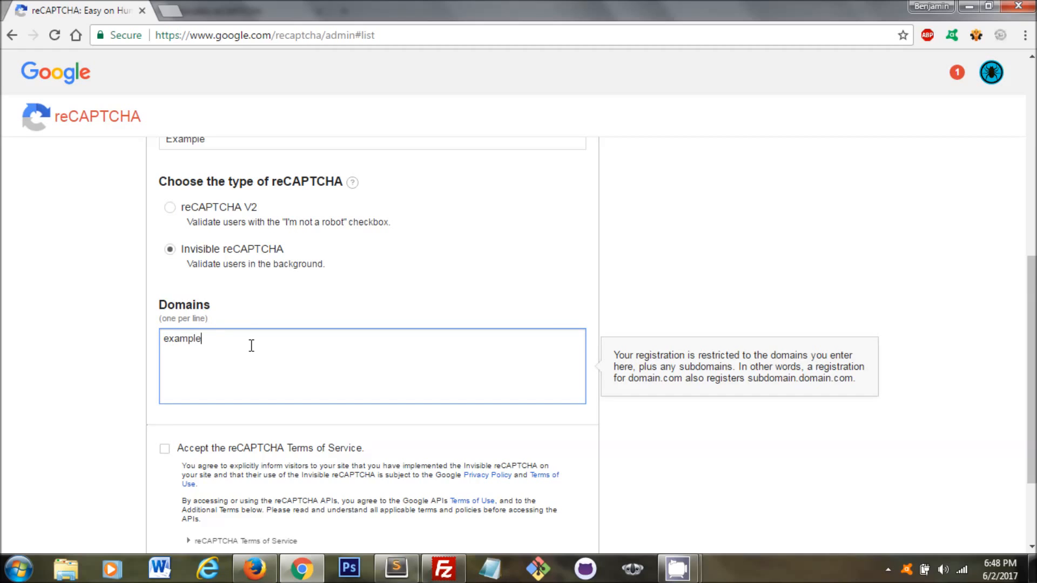
text(.com)
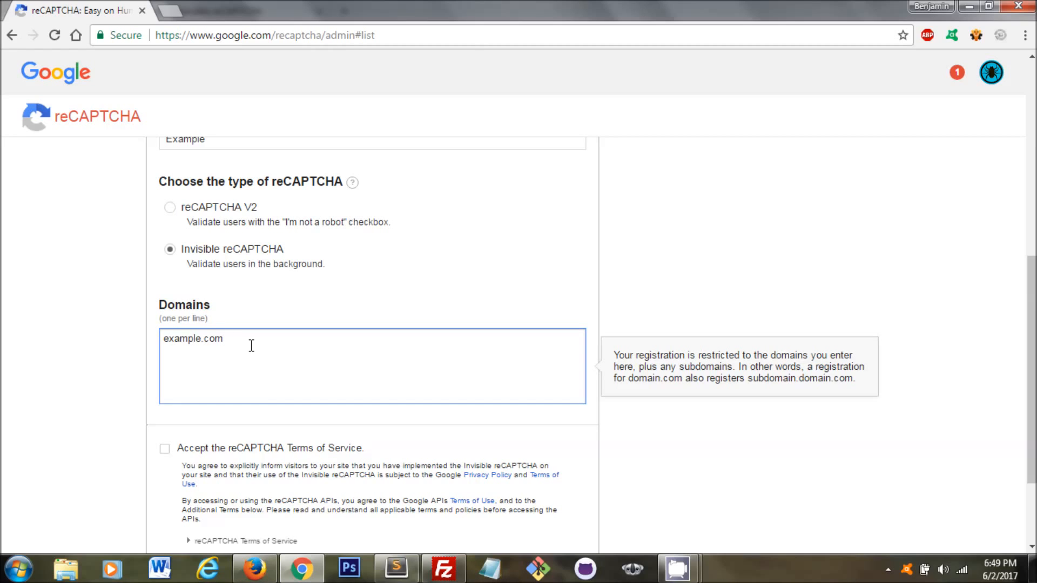
Accept the reCAPTCHA Terms of Service and register the site to get its keys.
scroll(down, 3)
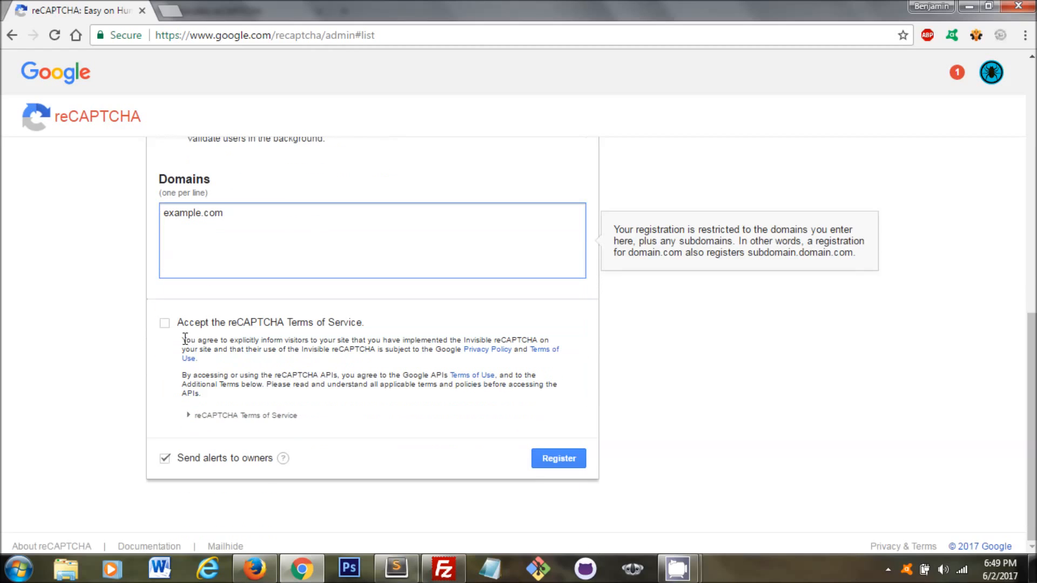
click(165, 324)
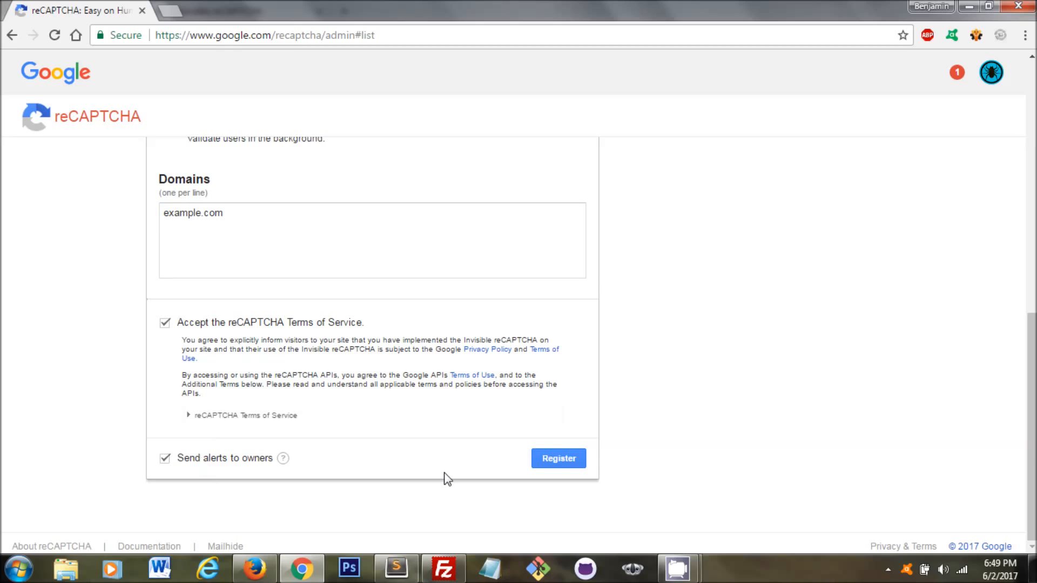
click(558, 457)
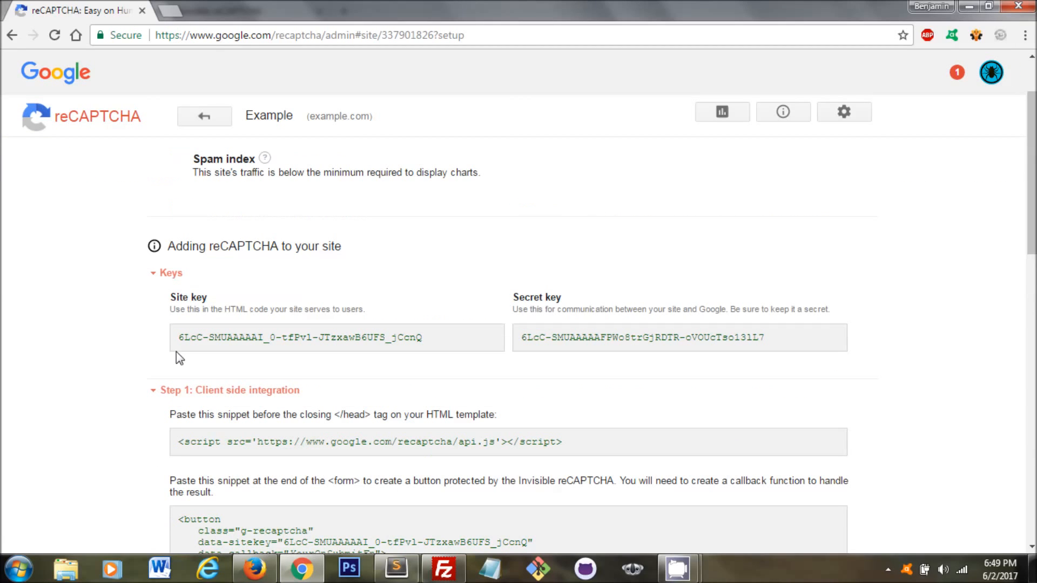
mouse_move(637, 337)
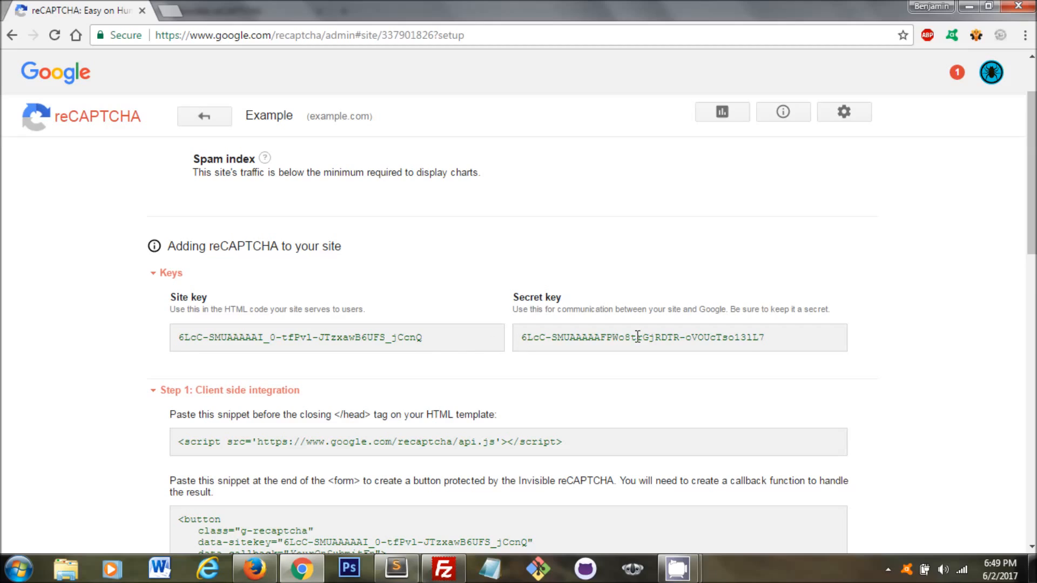
mouse_move(746, 350)
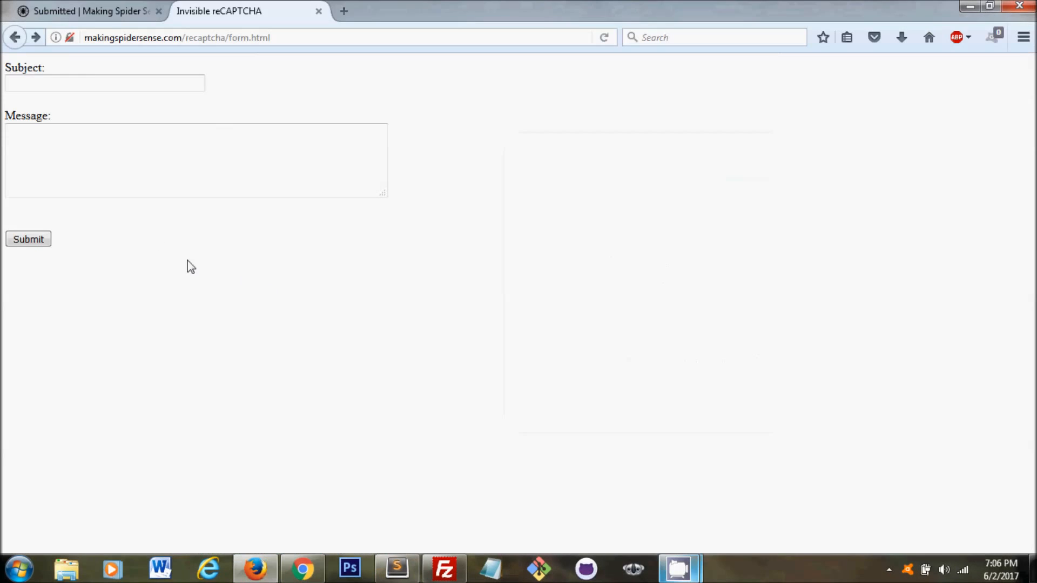
mouse_move(89, 223)
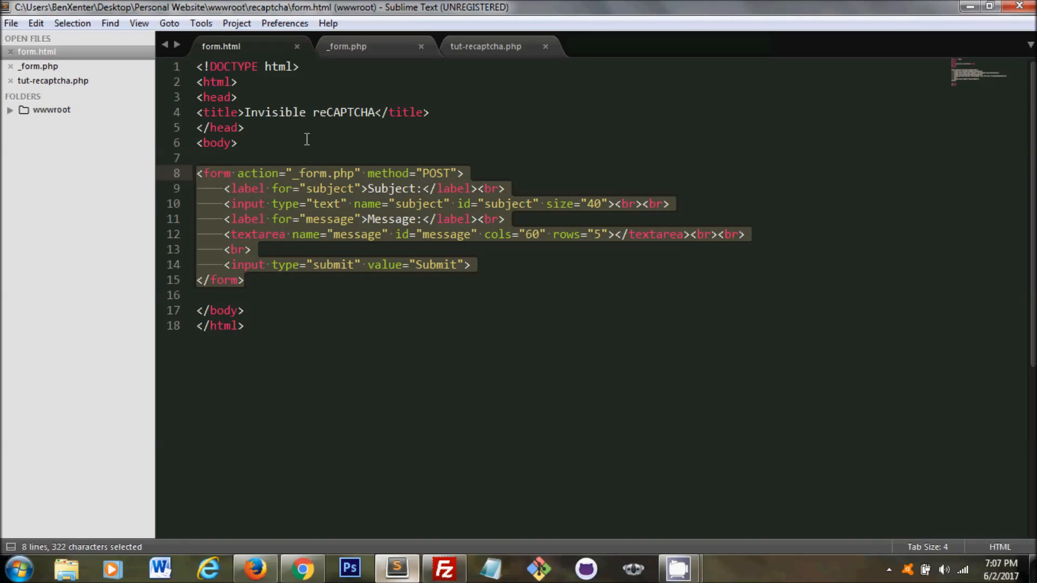
Copy the Step 1 reCAPTCHA script and onSubmit function from tut-recaptcha.php into form.html's head.
click(310, 188)
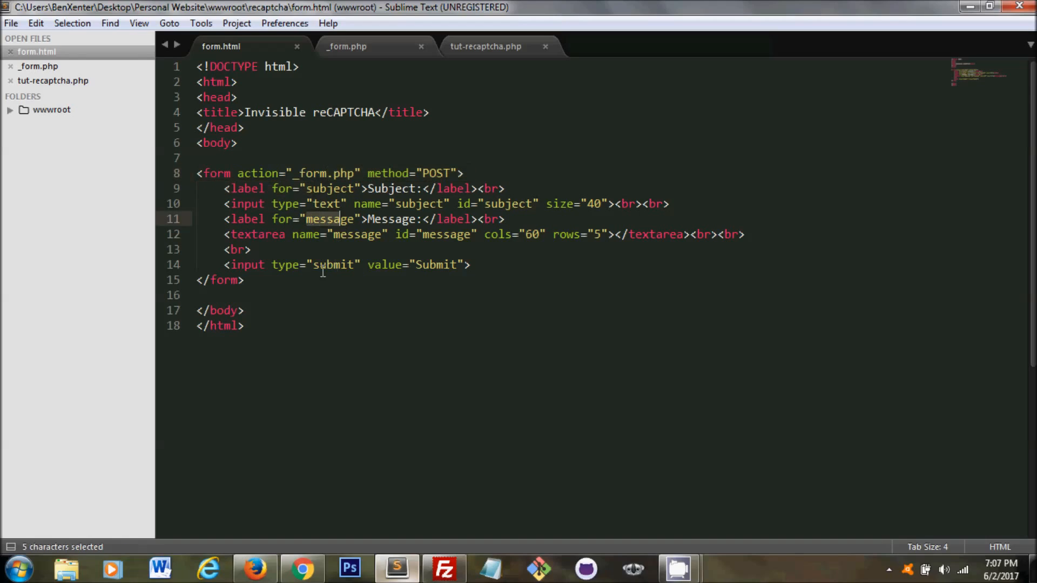
mouse_move(346, 47)
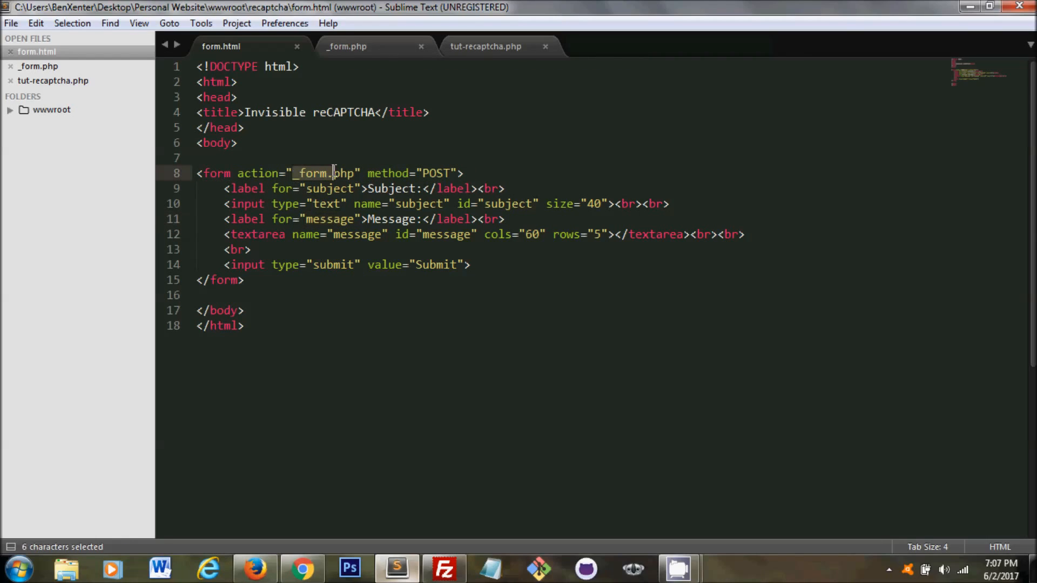
click(346, 46)
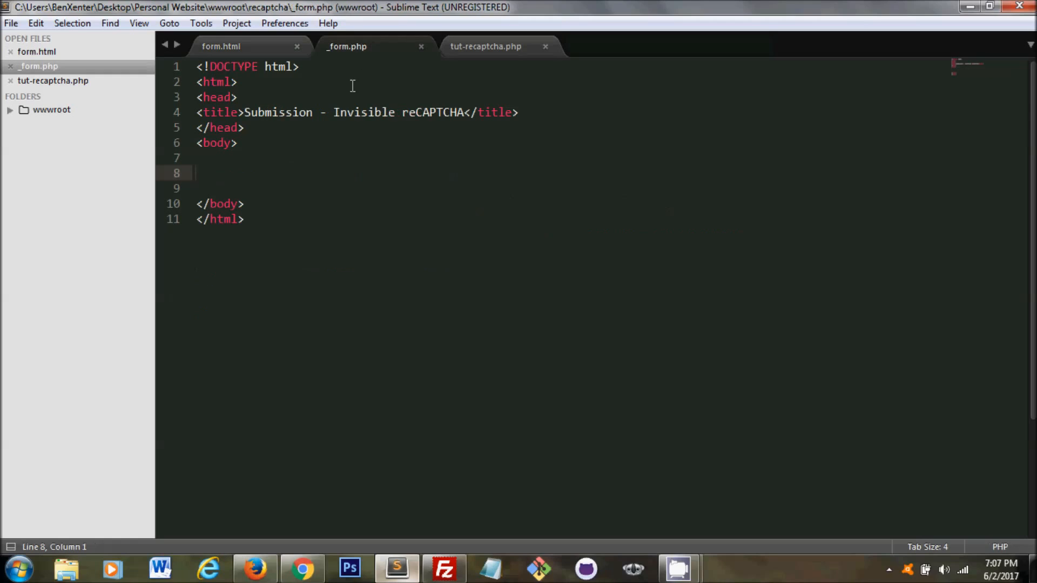
click(222, 173)
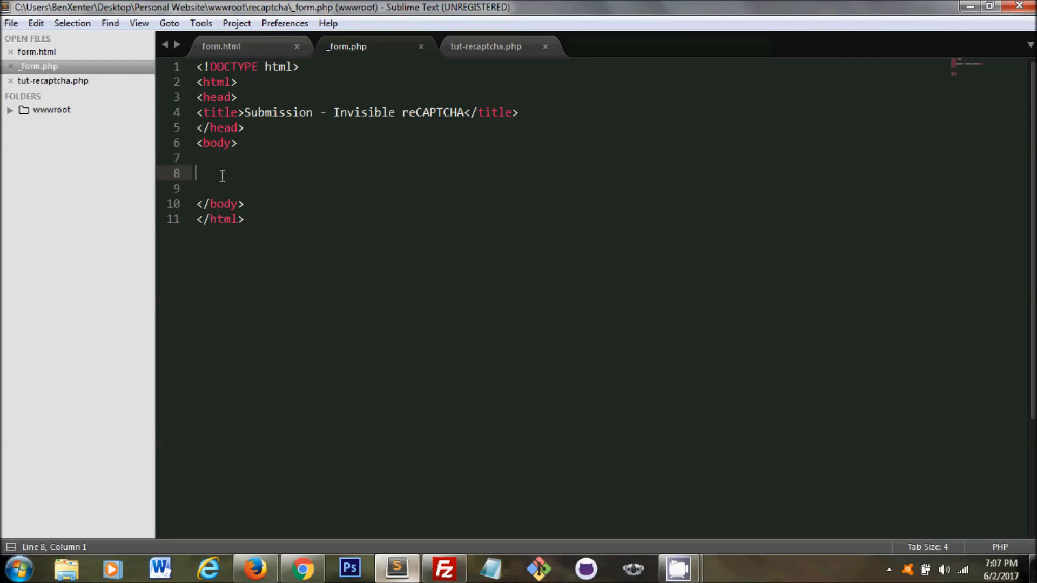
click(485, 47)
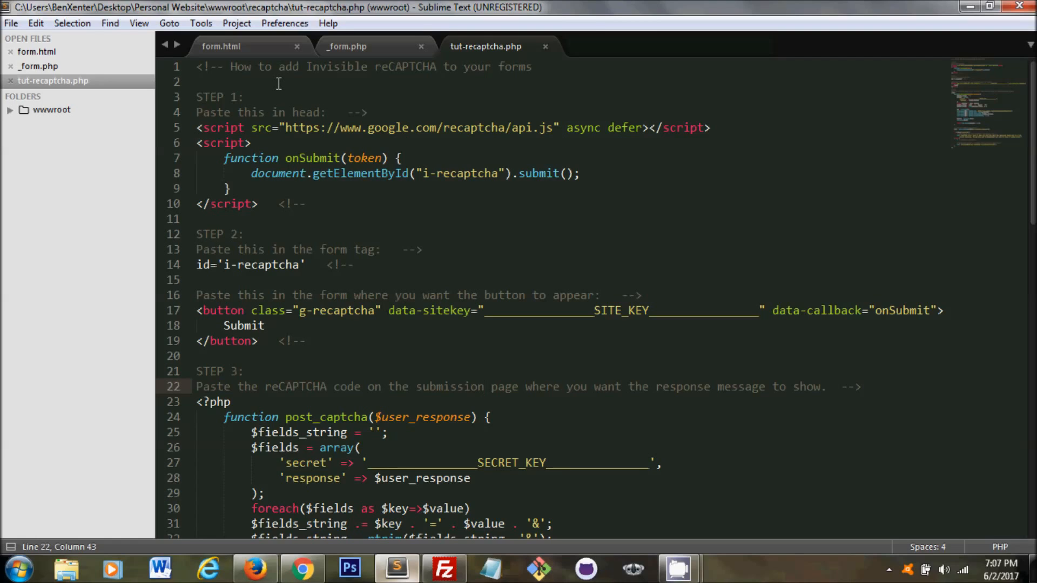
mouse_move(213, 88)
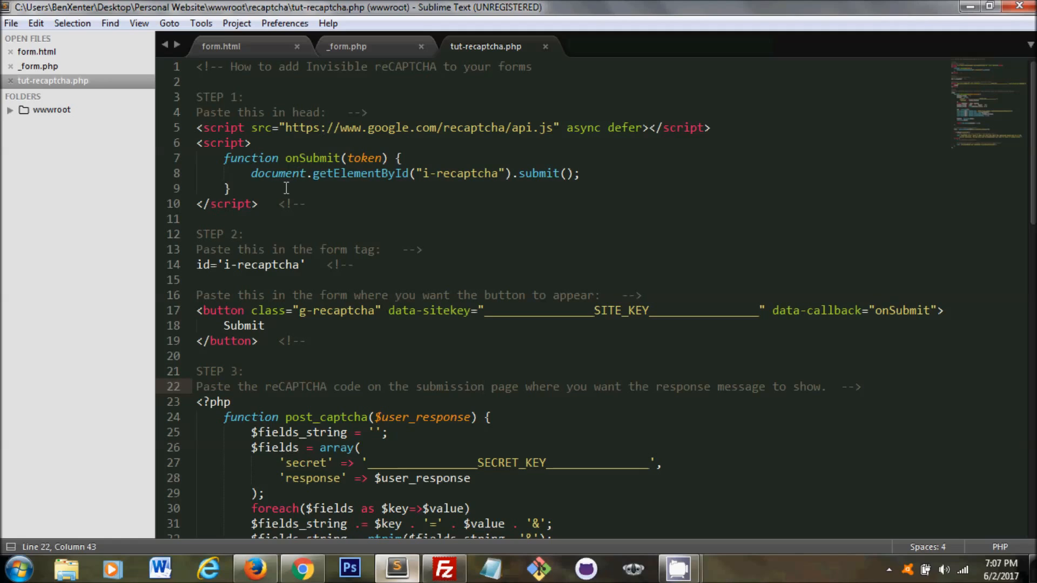
mouse_move(260, 206)
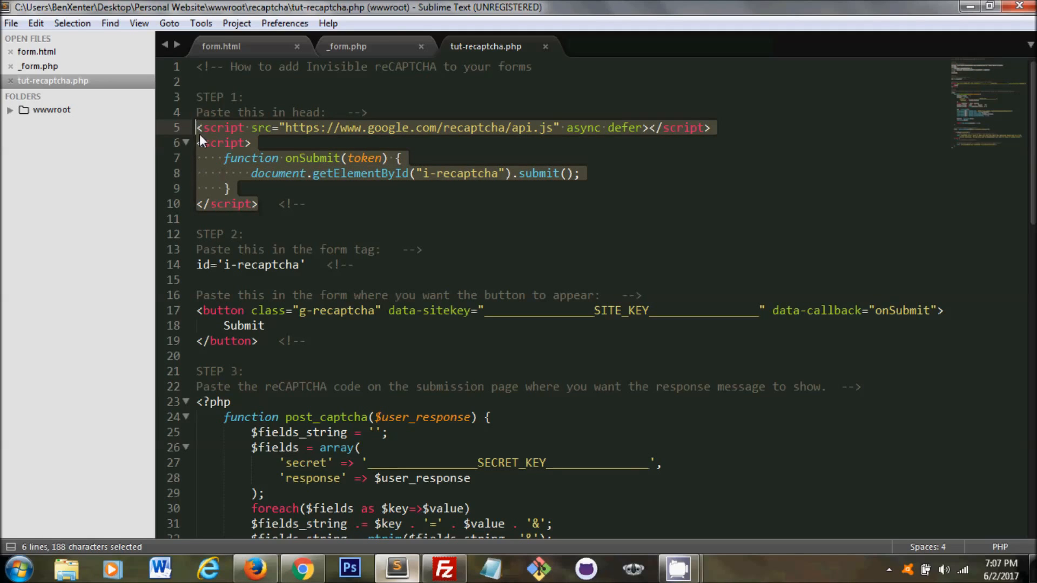
click(221, 47)
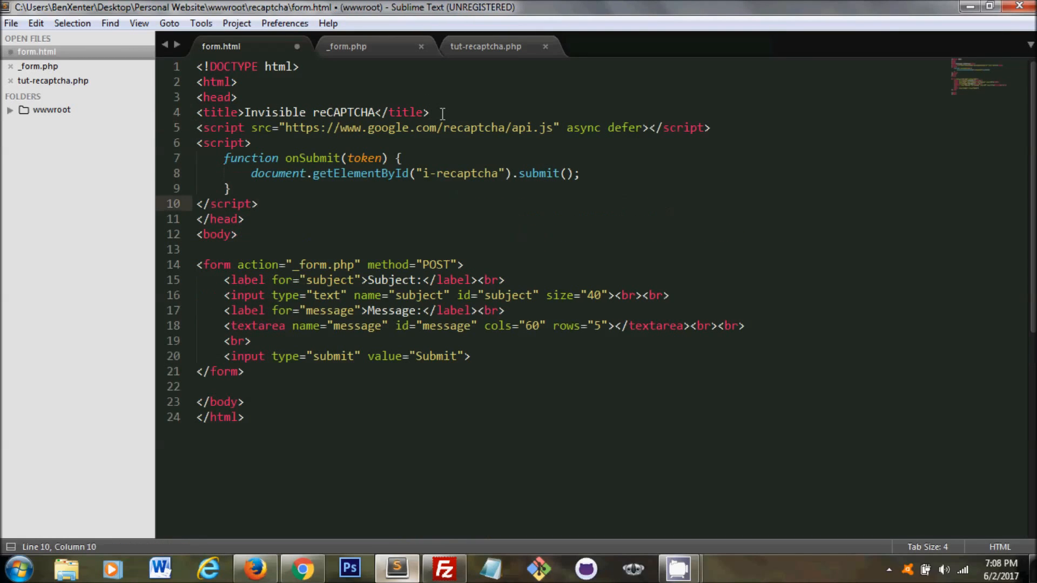
Add id='i-recaptcha' to the form tag in form.html.
click(486, 47)
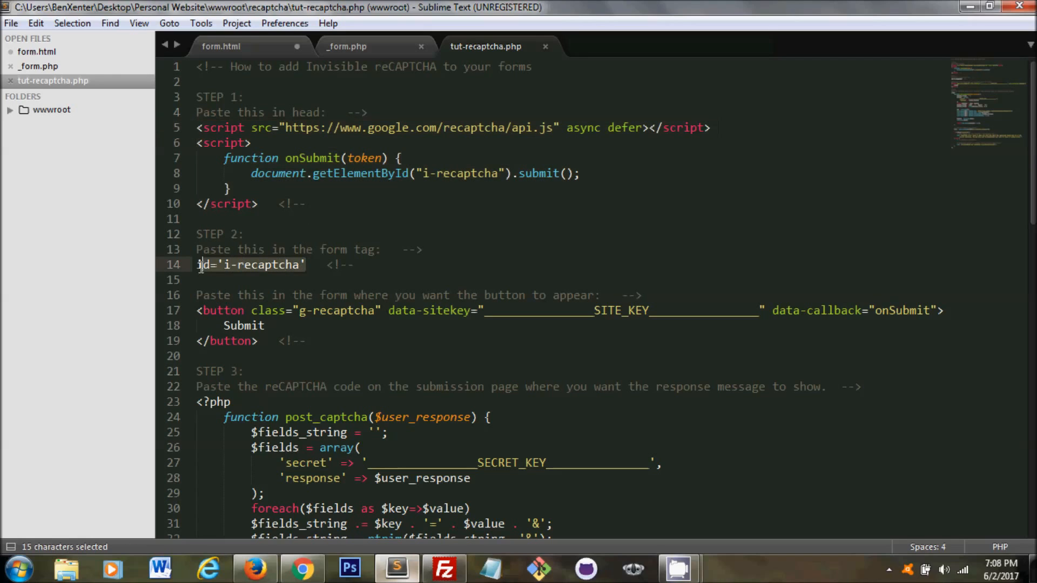
key(ctrl+c)
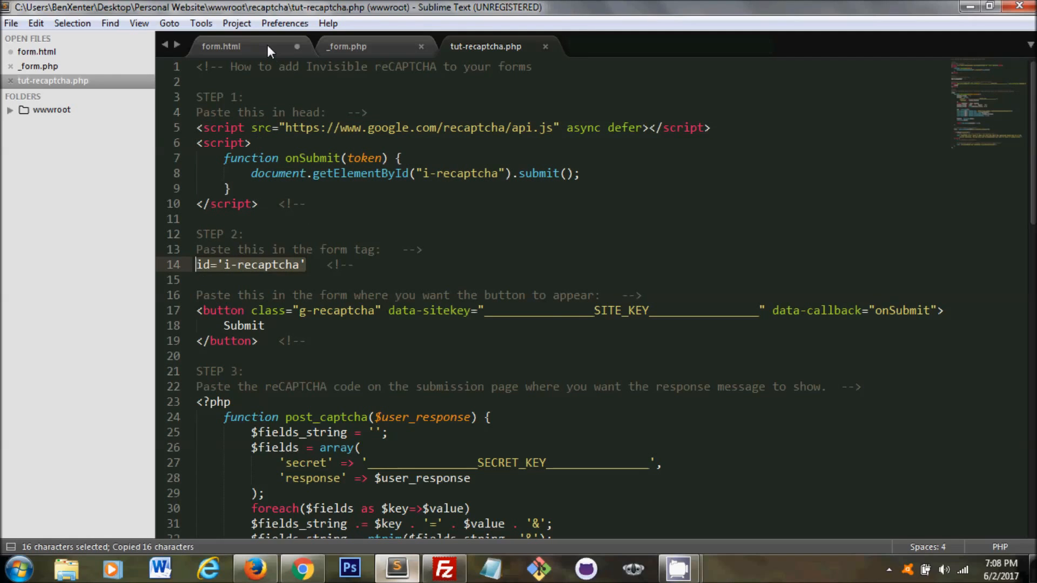
click(220, 46)
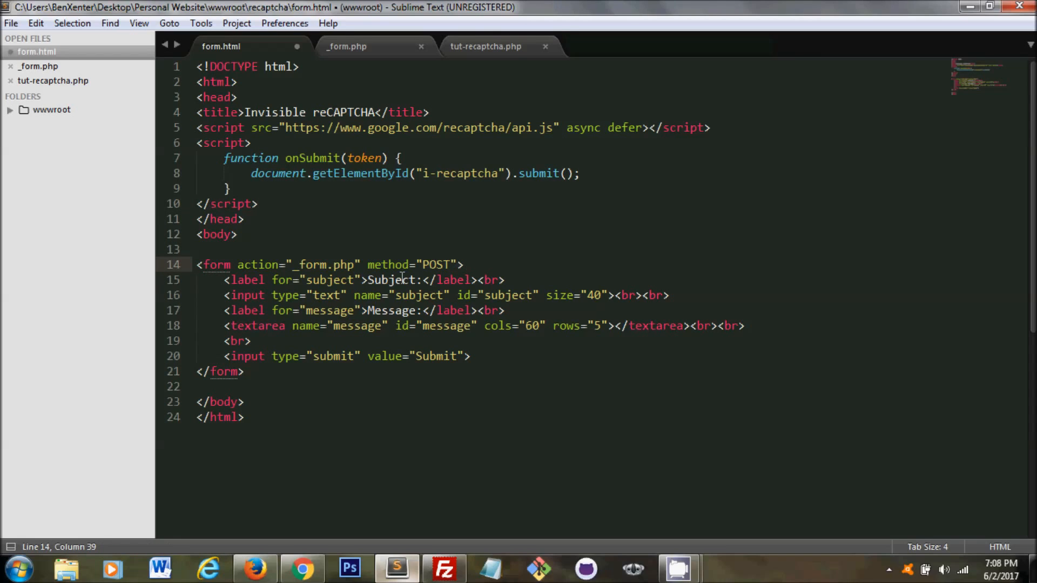
text(id='i-recaptcha')
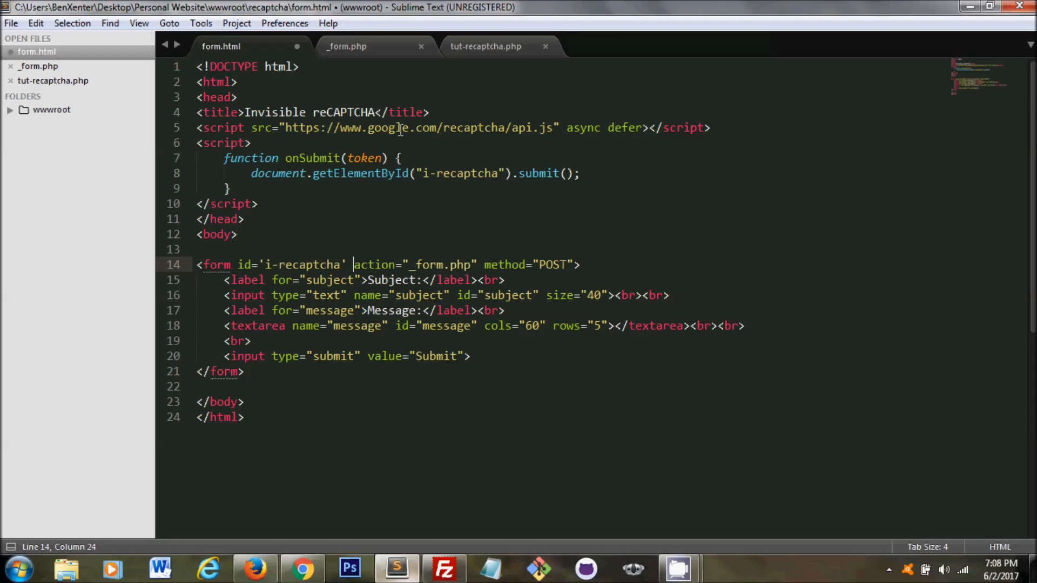
click(486, 46)
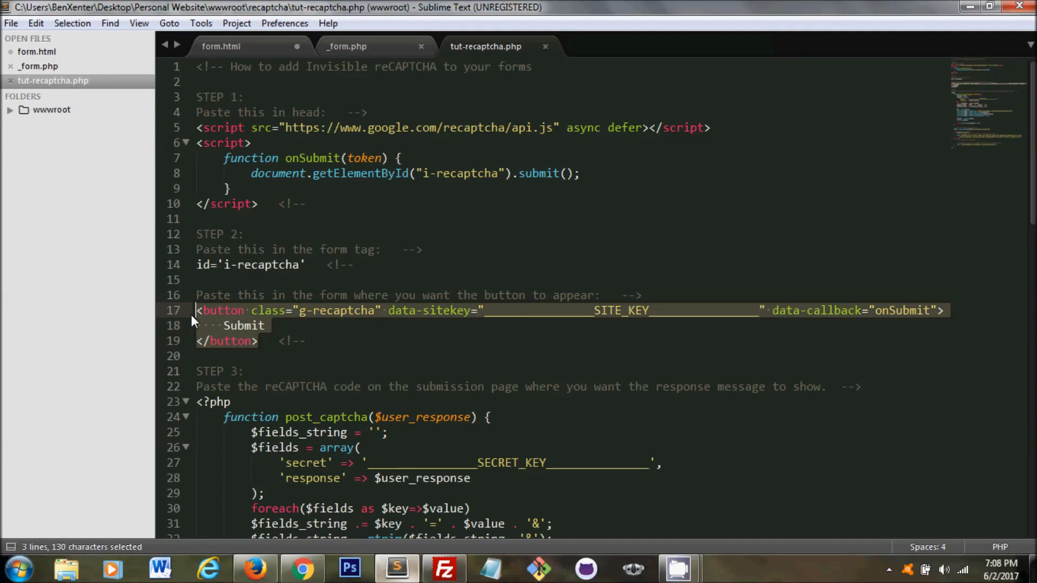
Paste the g-recaptcha Submit button with onSubmit callback over form.html's submit input.
click(221, 47)
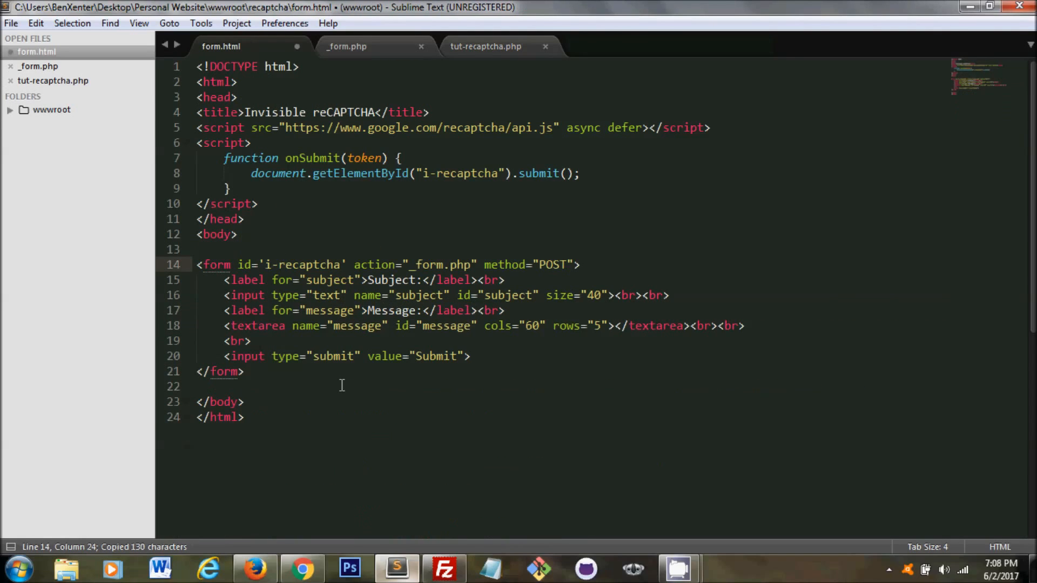
key(ctrl+v)
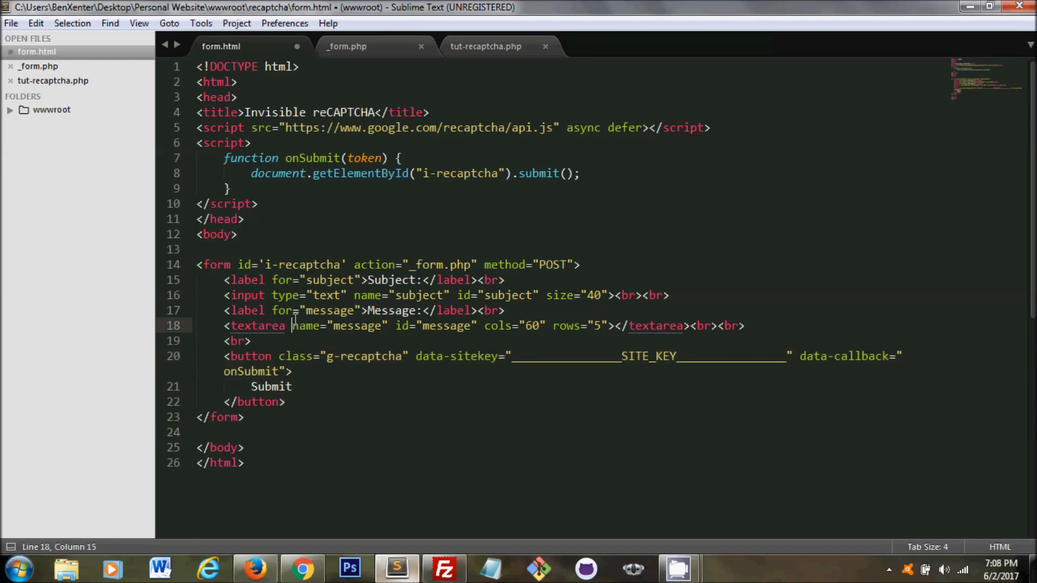
click(486, 46)
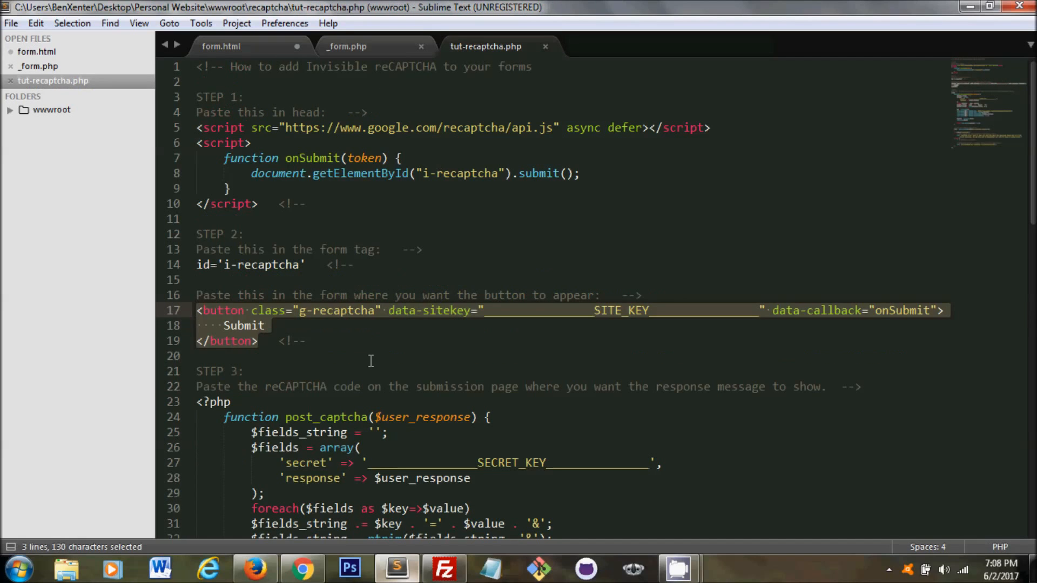
Bring the PHP post_captcha code into _form.php and review its secret and response fields.
scroll(down, 3)
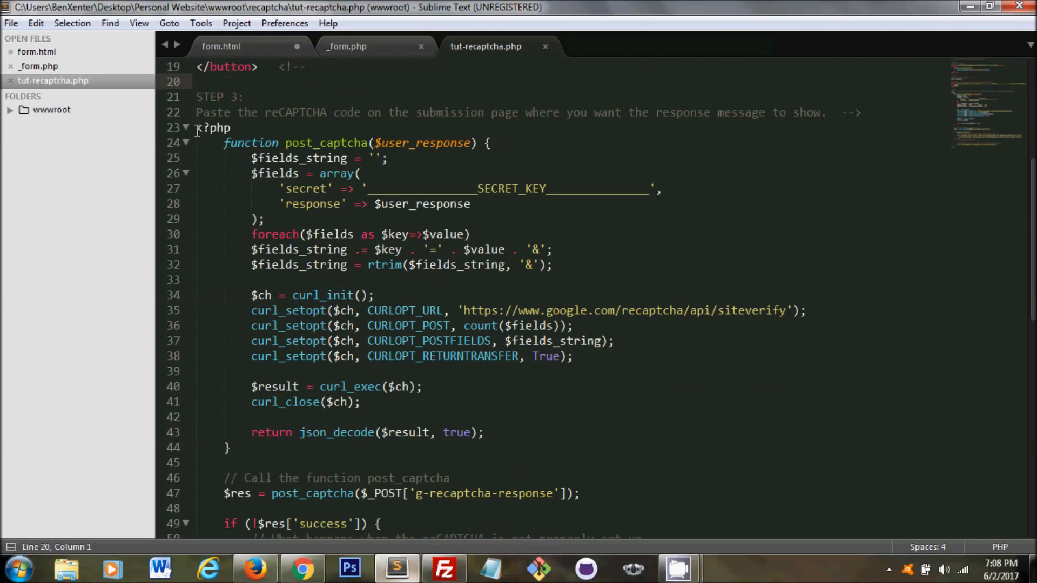
drag(196, 127, 239, 158)
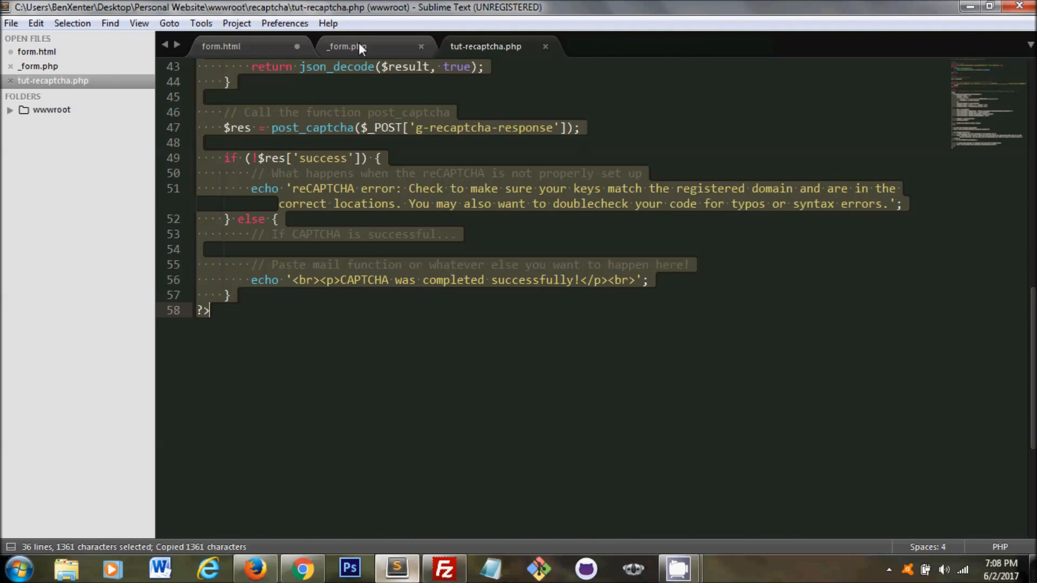
click(345, 47)
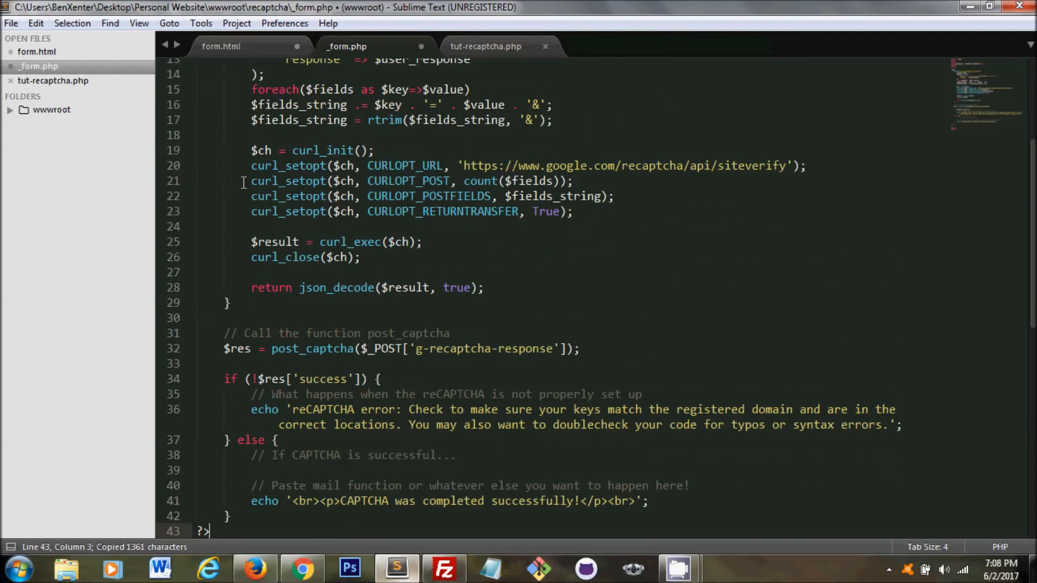
scroll(up, 3)
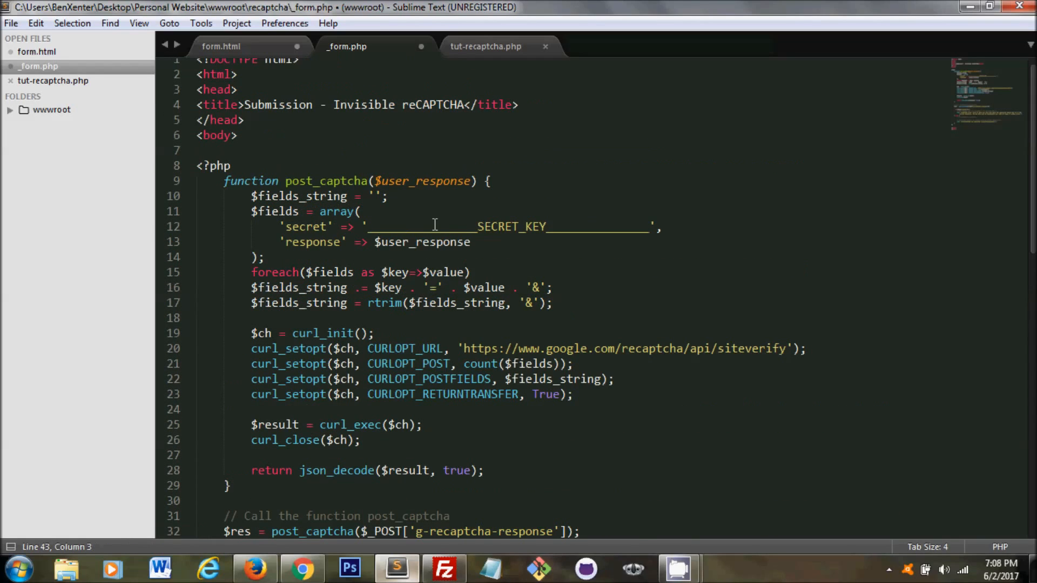
click(221, 46)
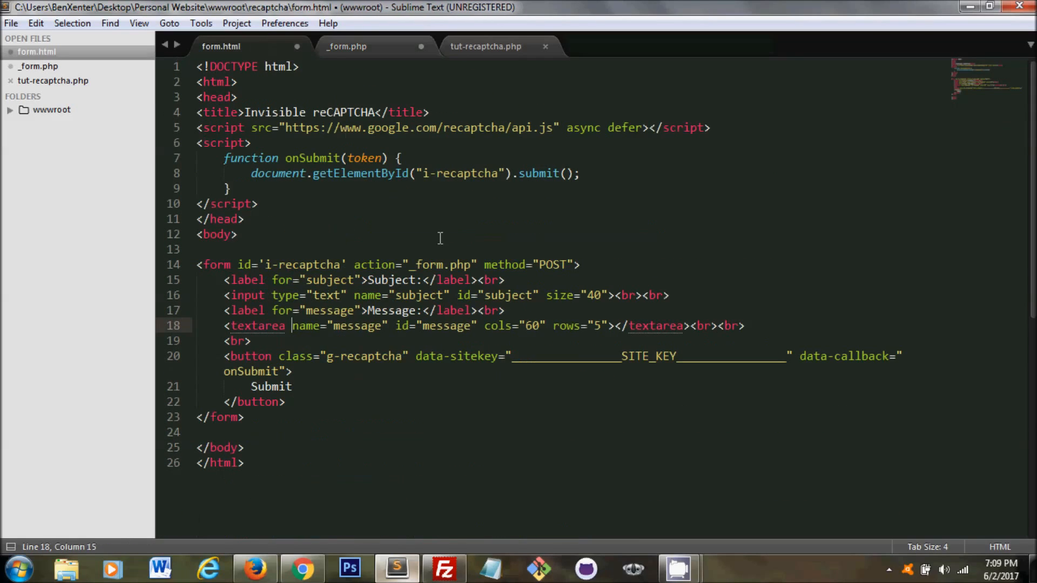
click(347, 47)
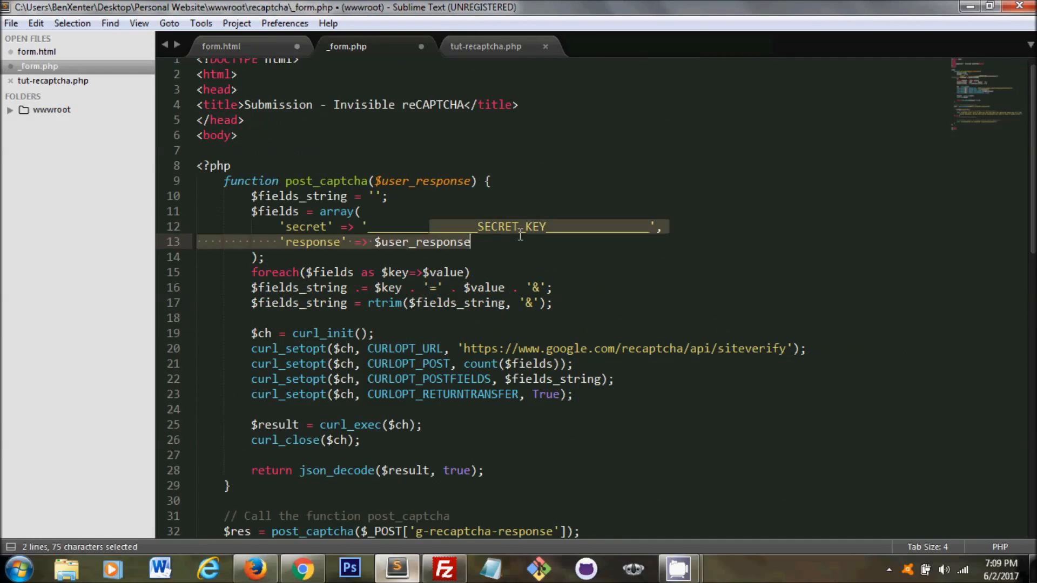
click(389, 196)
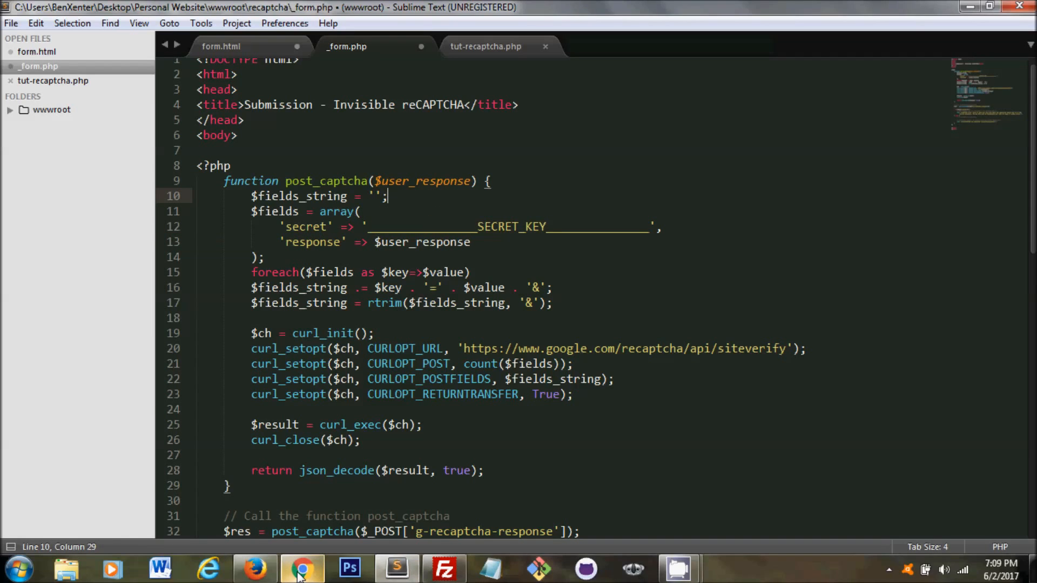
click(303, 569)
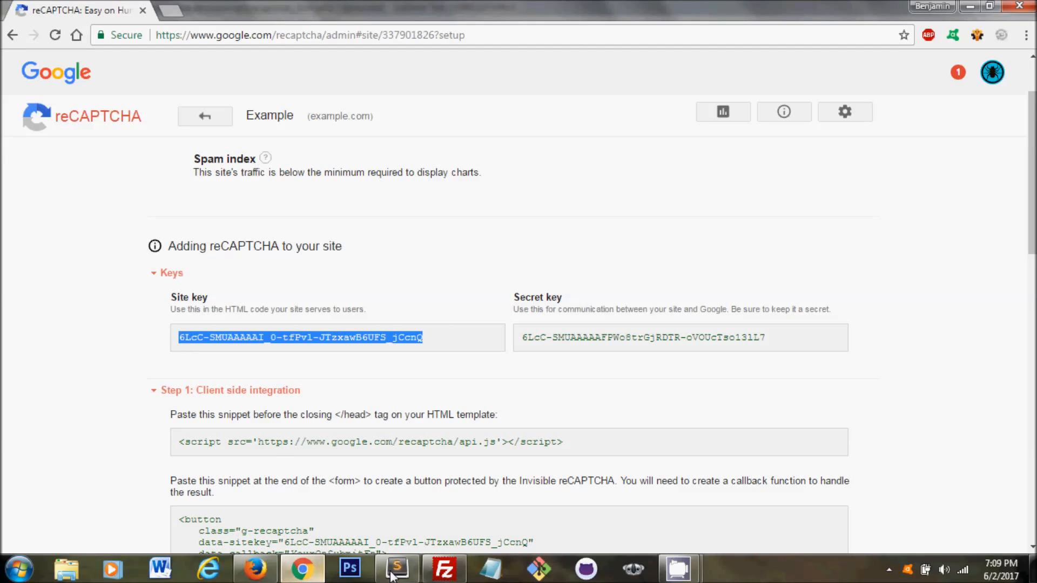
click(396, 568)
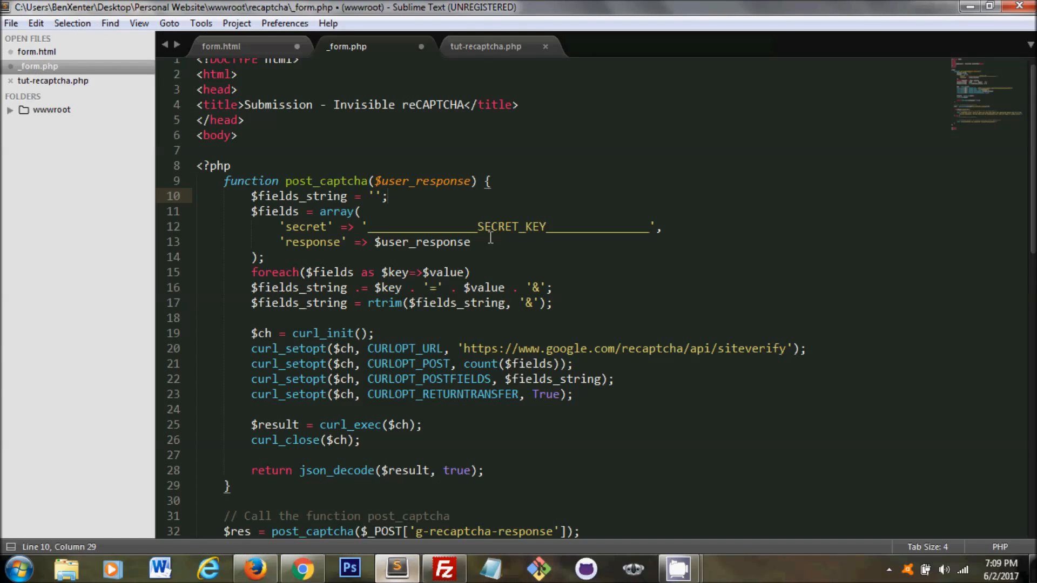
click(221, 46)
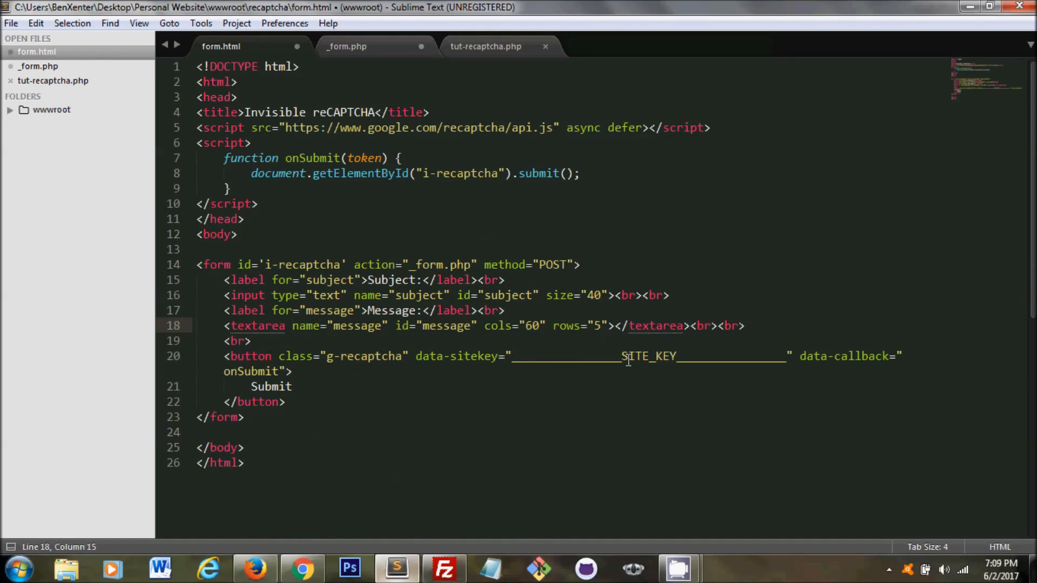
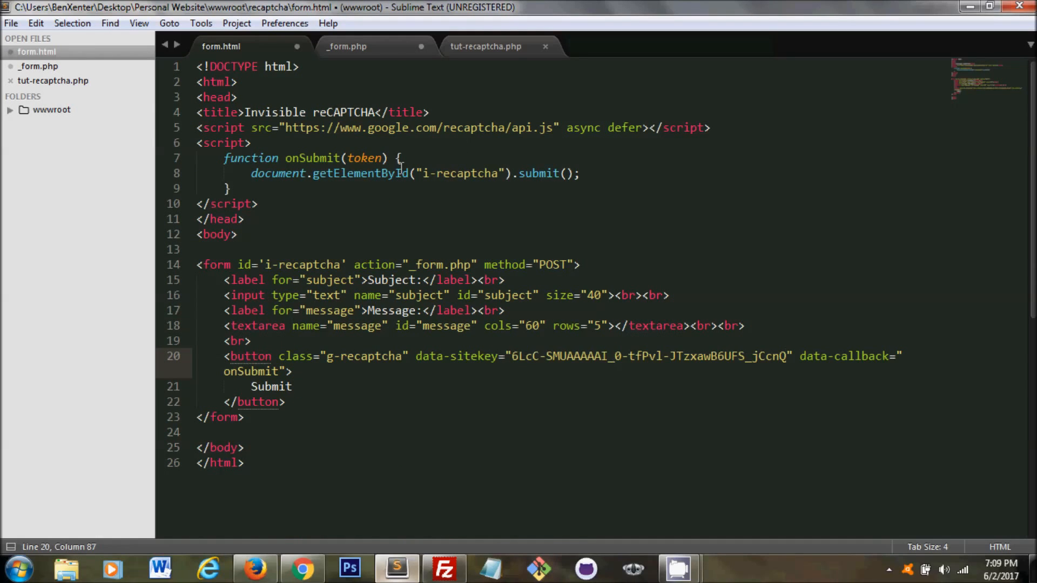
Copy the secret key from the reCAPTCHA admin page into _form.php.
click(301, 569)
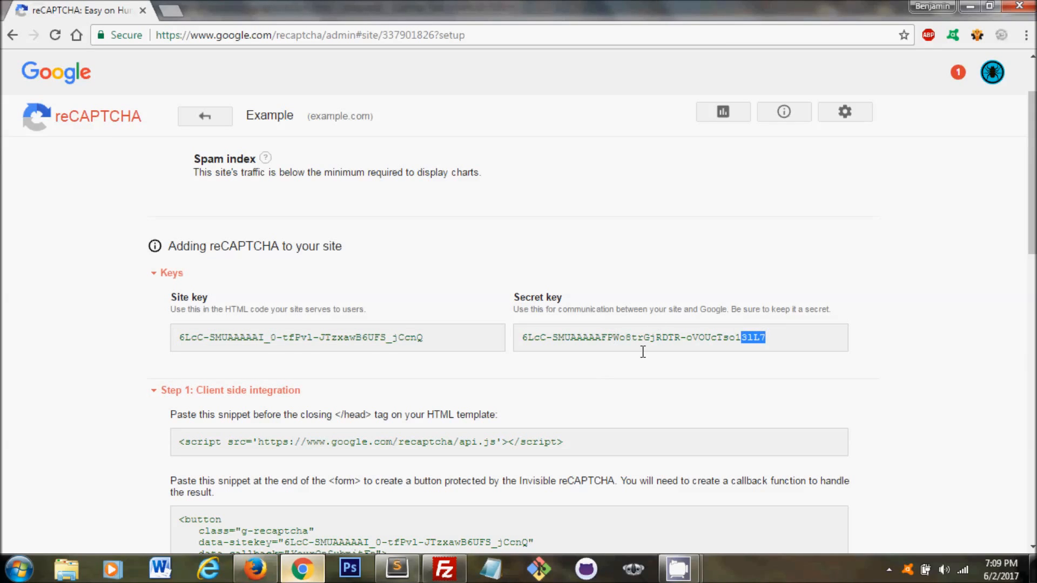
click(397, 568)
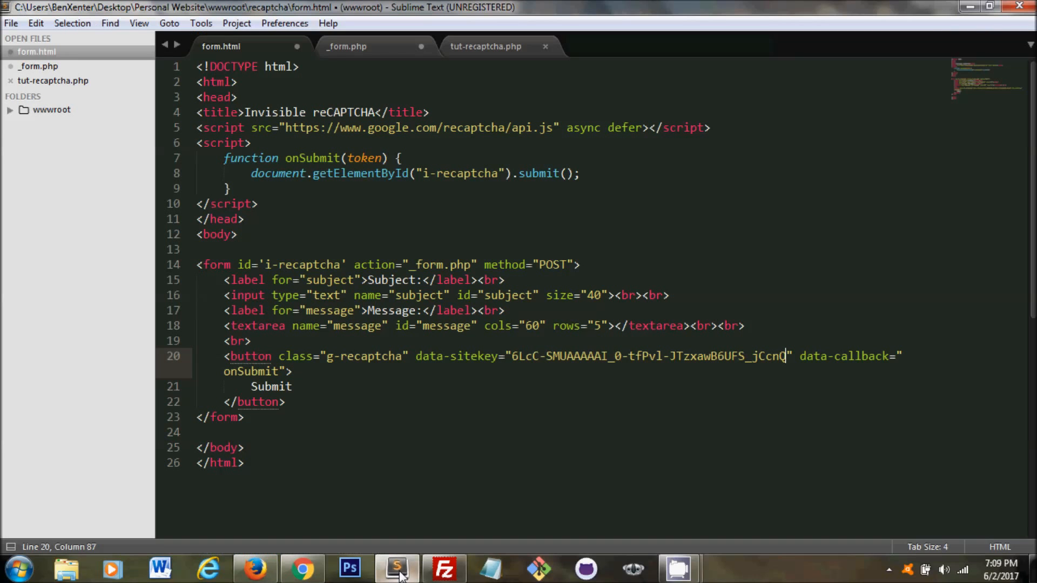
click(346, 47)
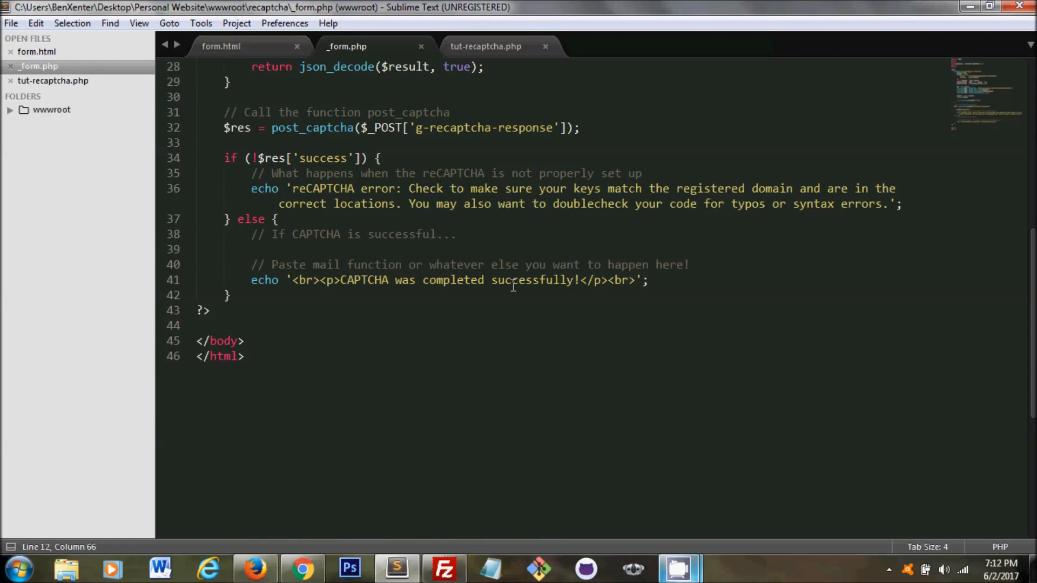
mouse_move(356, 281)
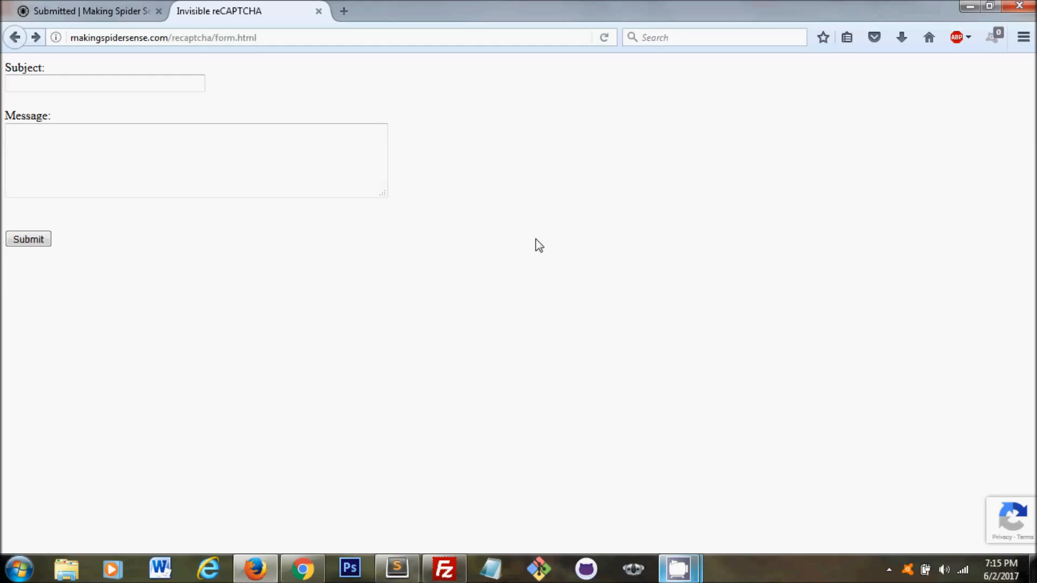
mouse_move(565, 237)
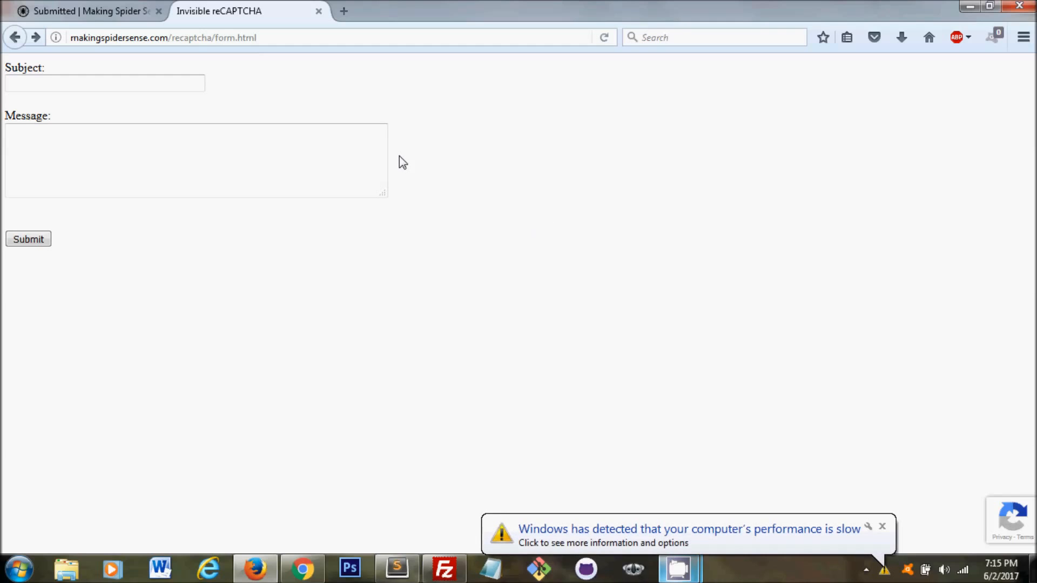
mouse_move(741, 359)
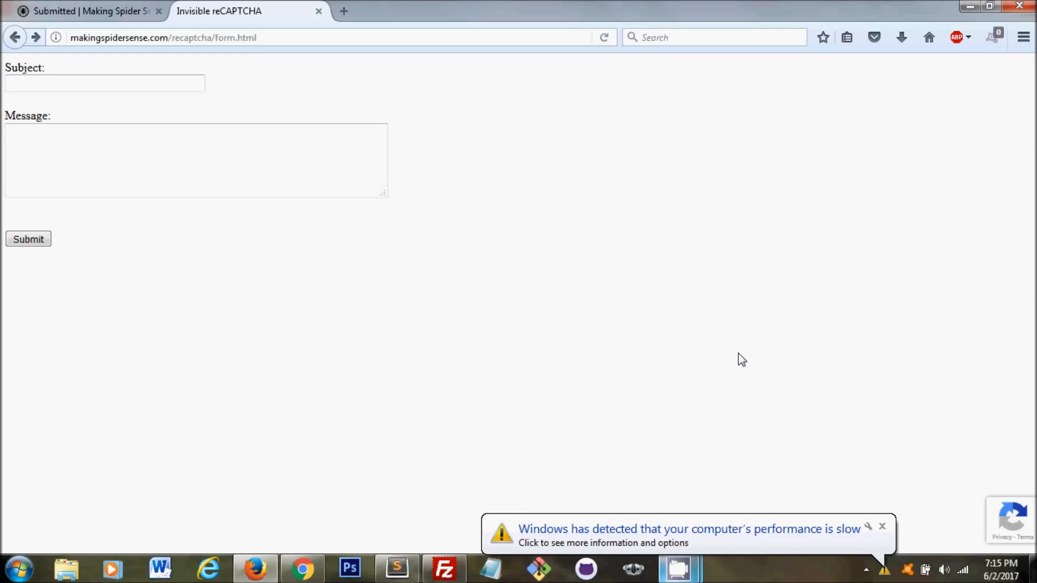
Dismiss the slow-performance warning, submit the live test form, then go back.
click(882, 527)
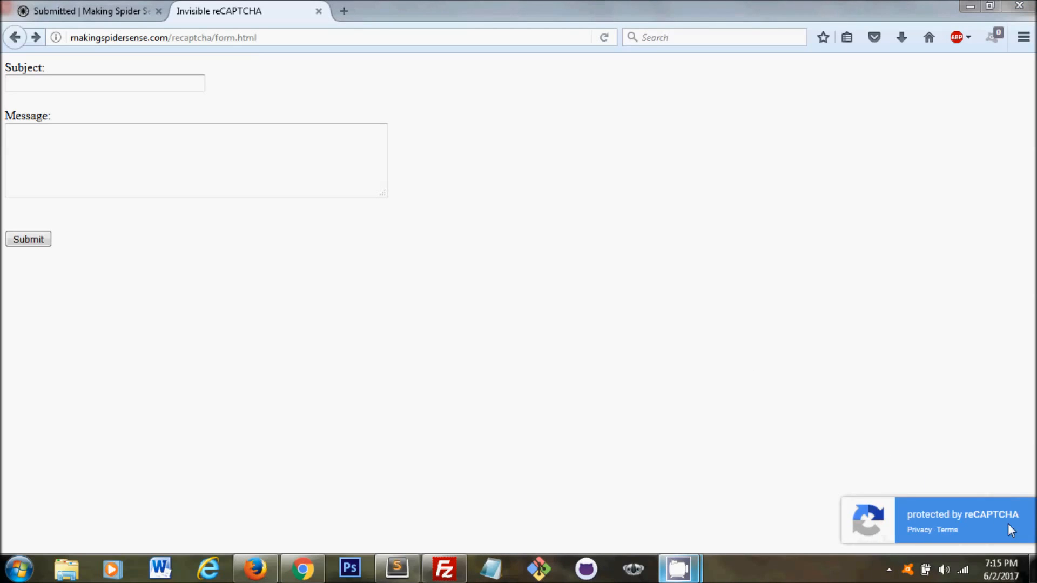
mouse_move(472, 350)
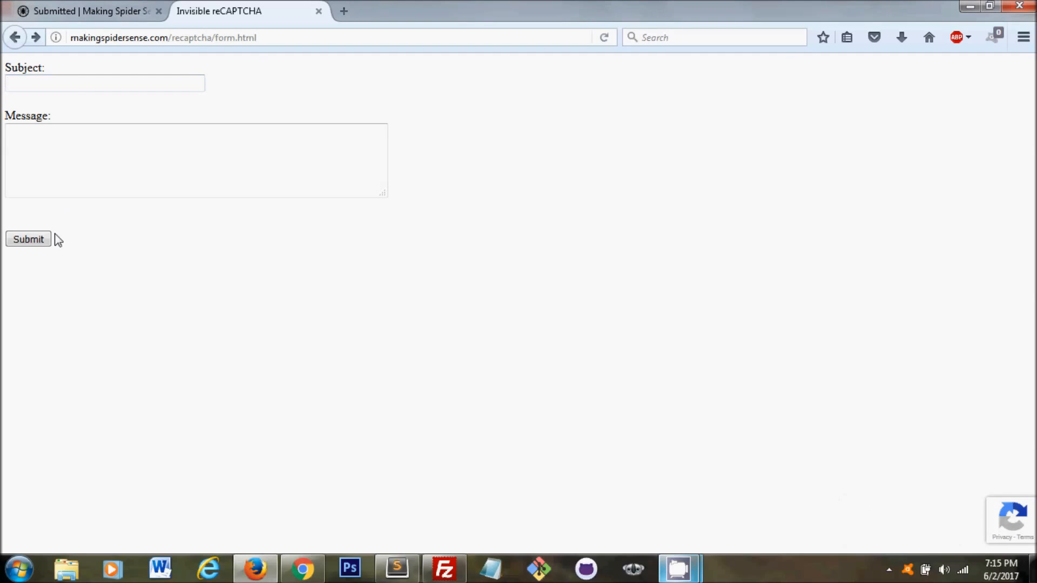
click(27, 238)
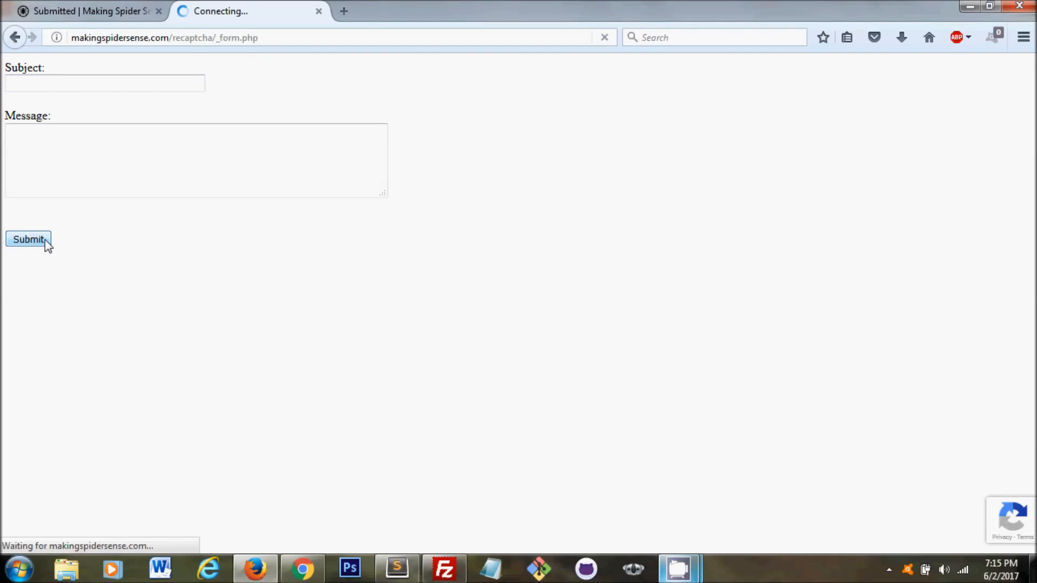
click(29, 239)
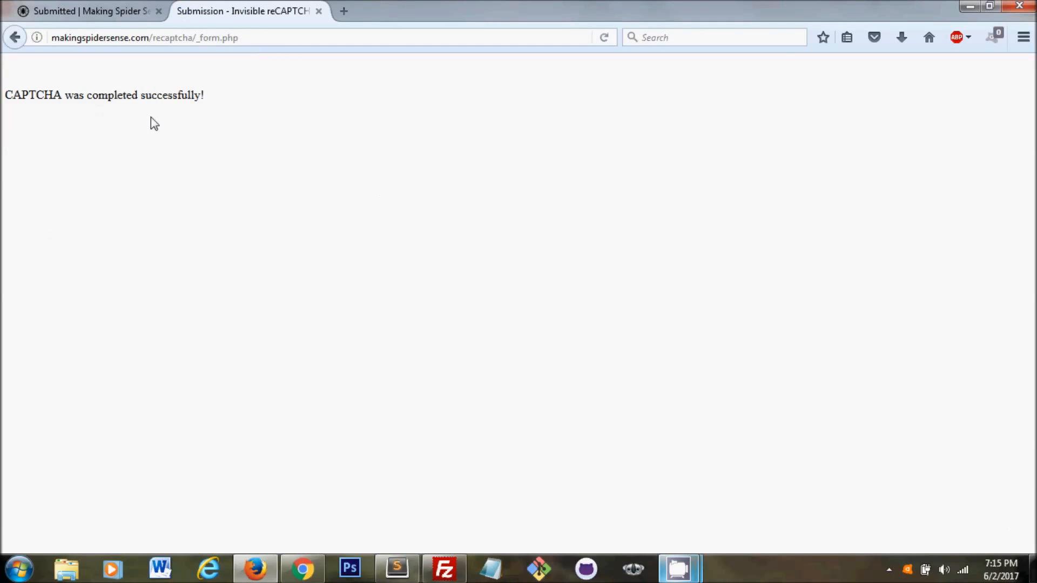
click(15, 37)
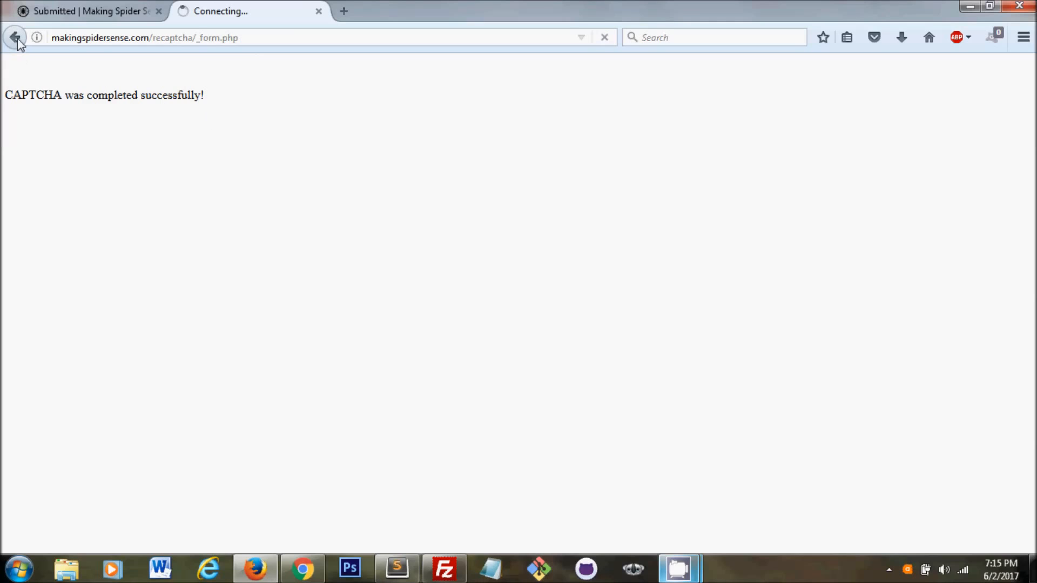
Resubmit form.html and solve the image challenge by picking the car pictures, then verify.
click(15, 37)
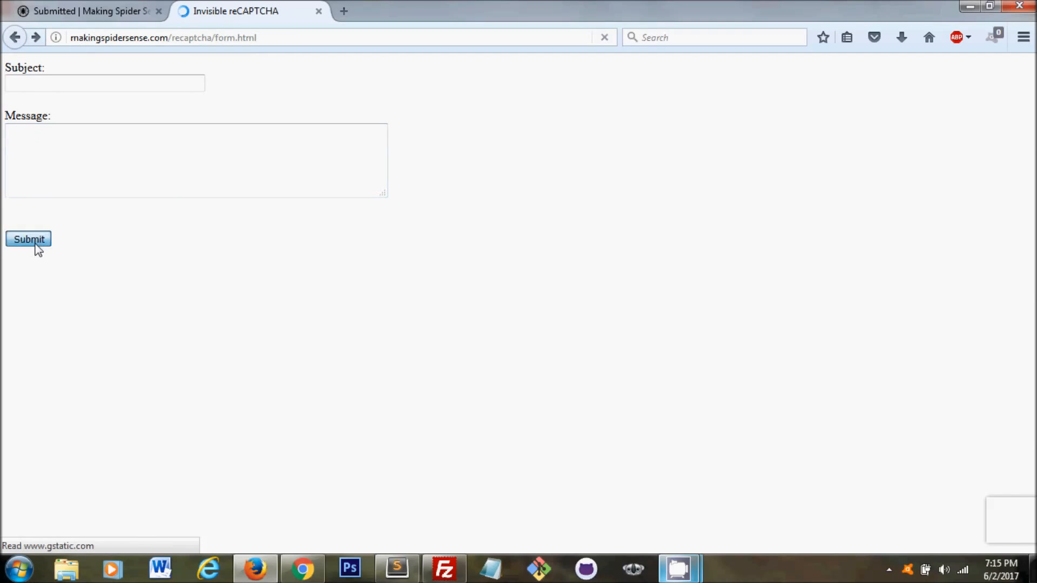
click(28, 239)
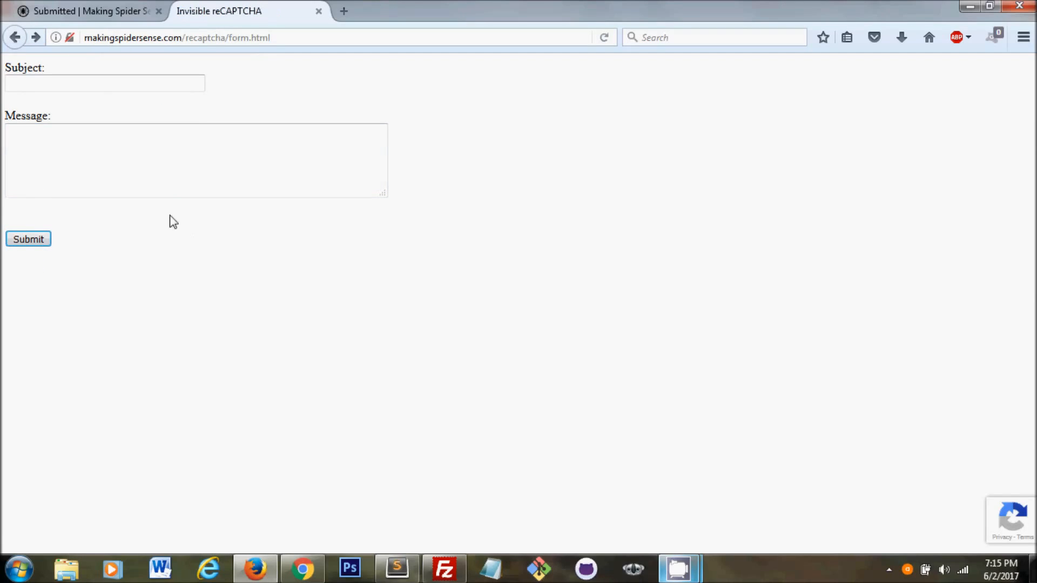
click(28, 239)
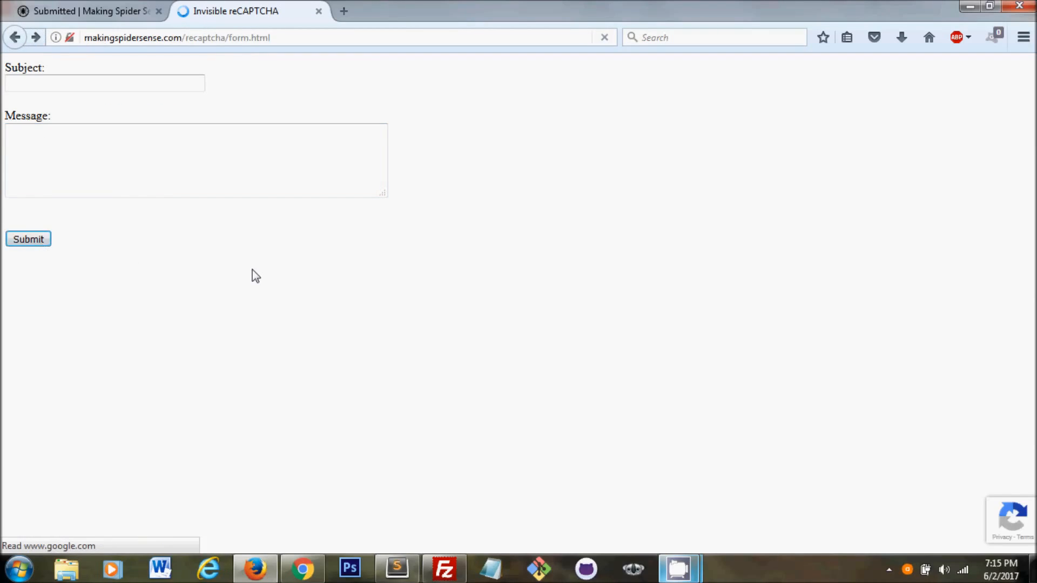
click(28, 238)
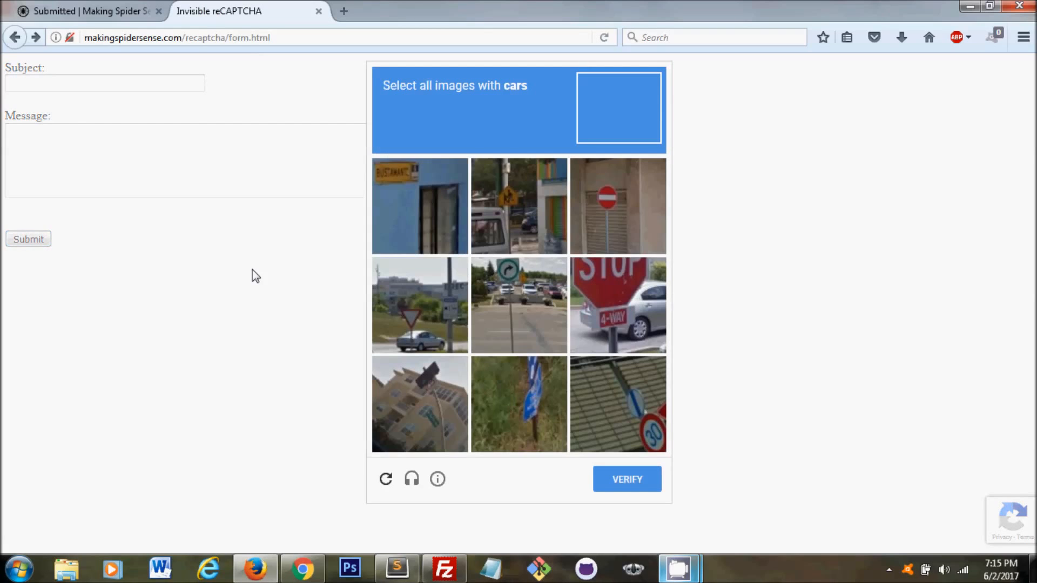
mouse_move(513, 185)
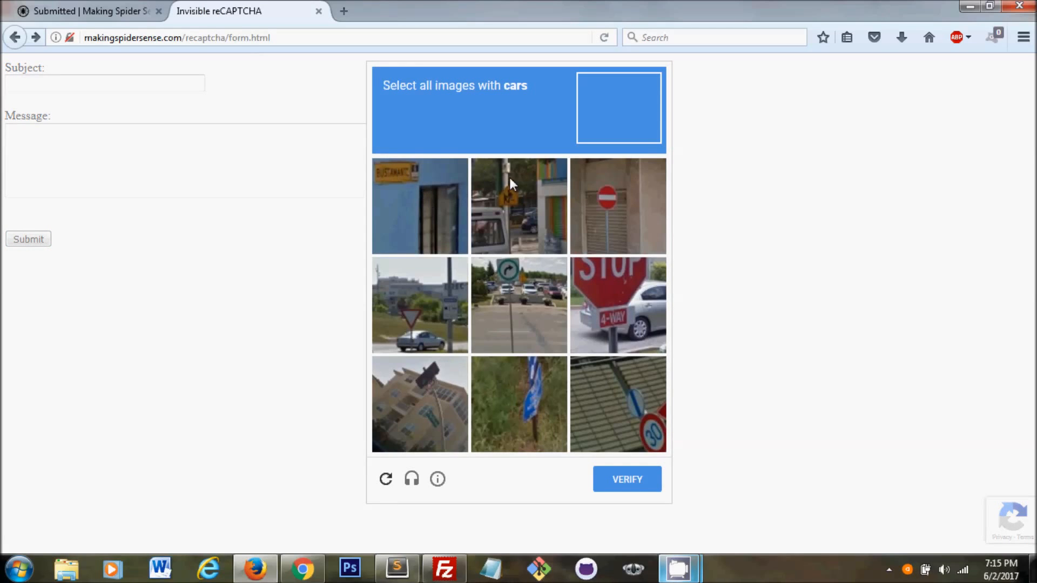
mouse_move(558, 212)
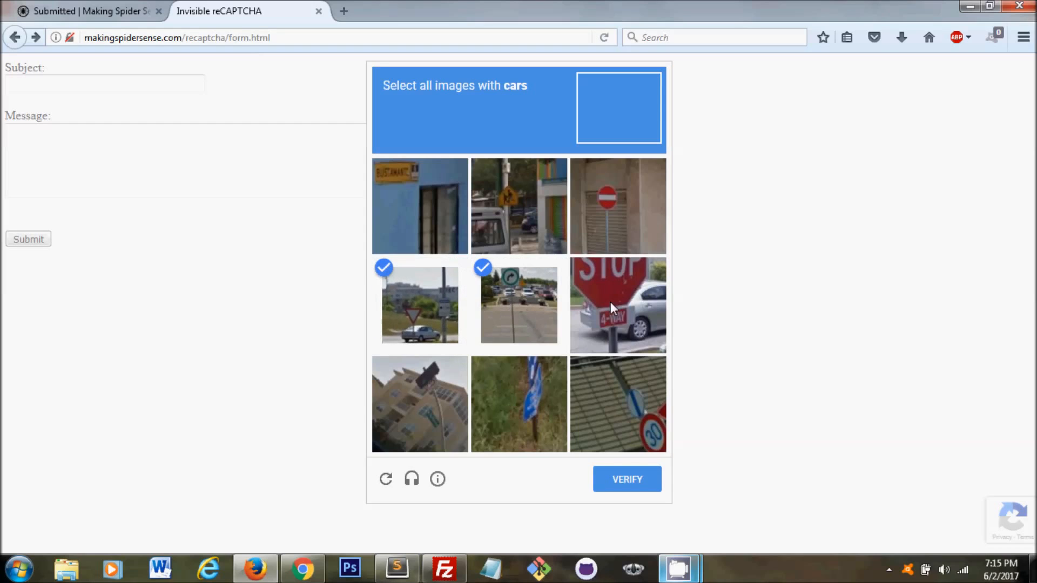
click(618, 306)
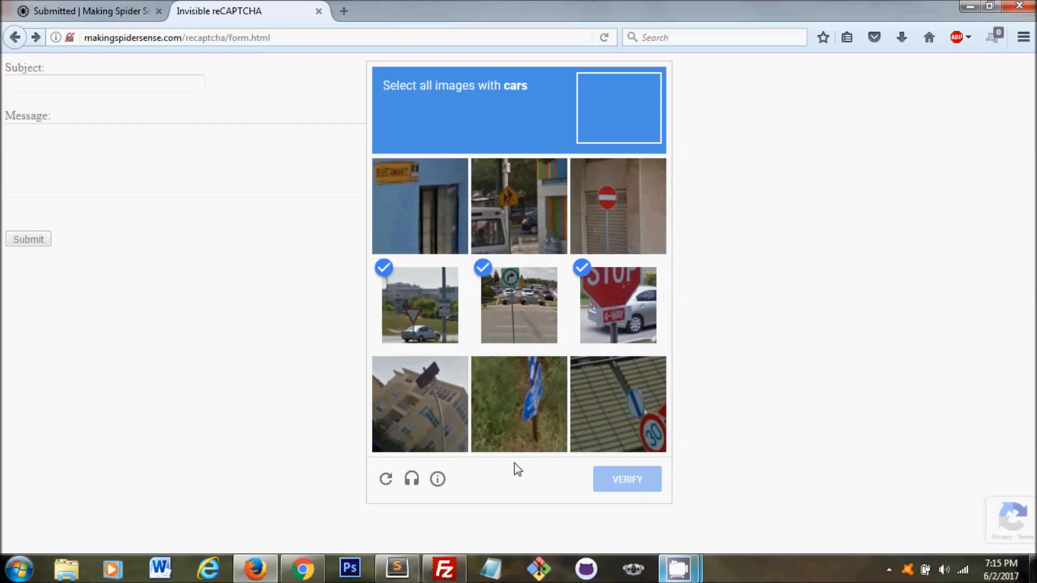
click(626, 480)
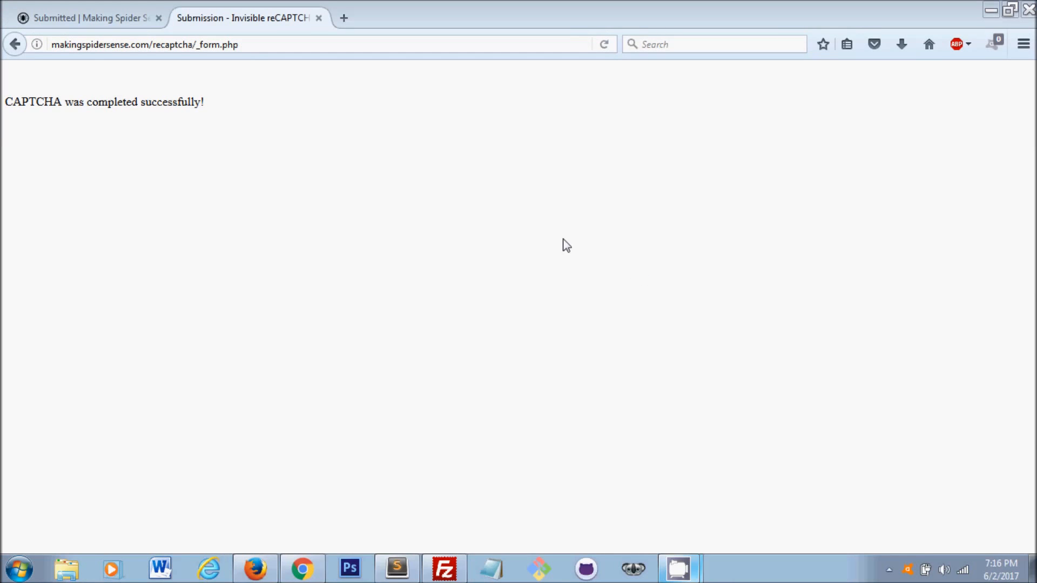
mouse_move(529, 239)
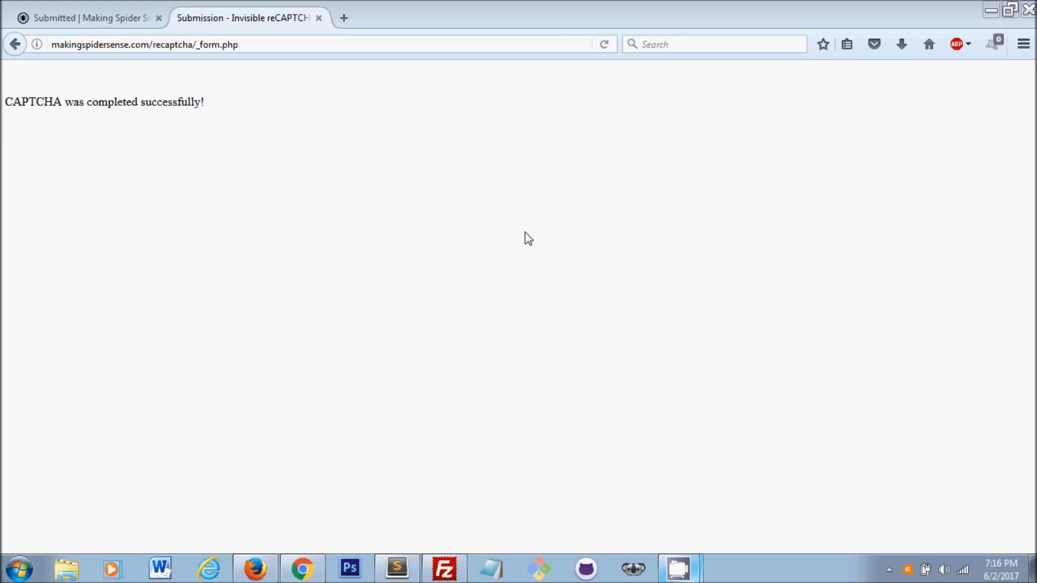